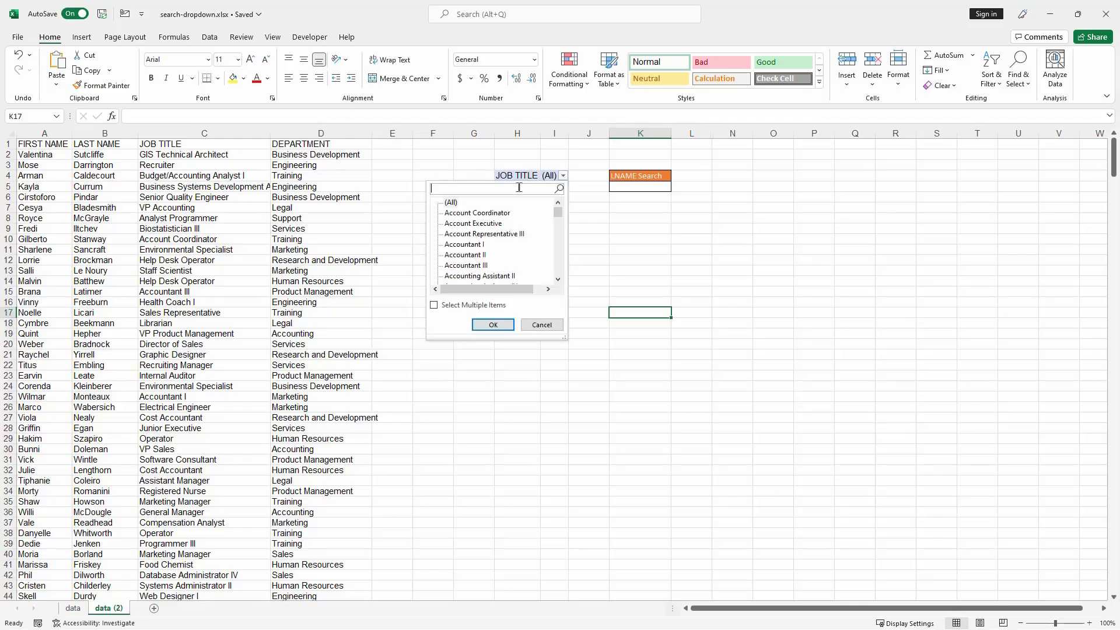
Step: Start a PivotTable from a cell inside the employee data via Insert
type("mana")
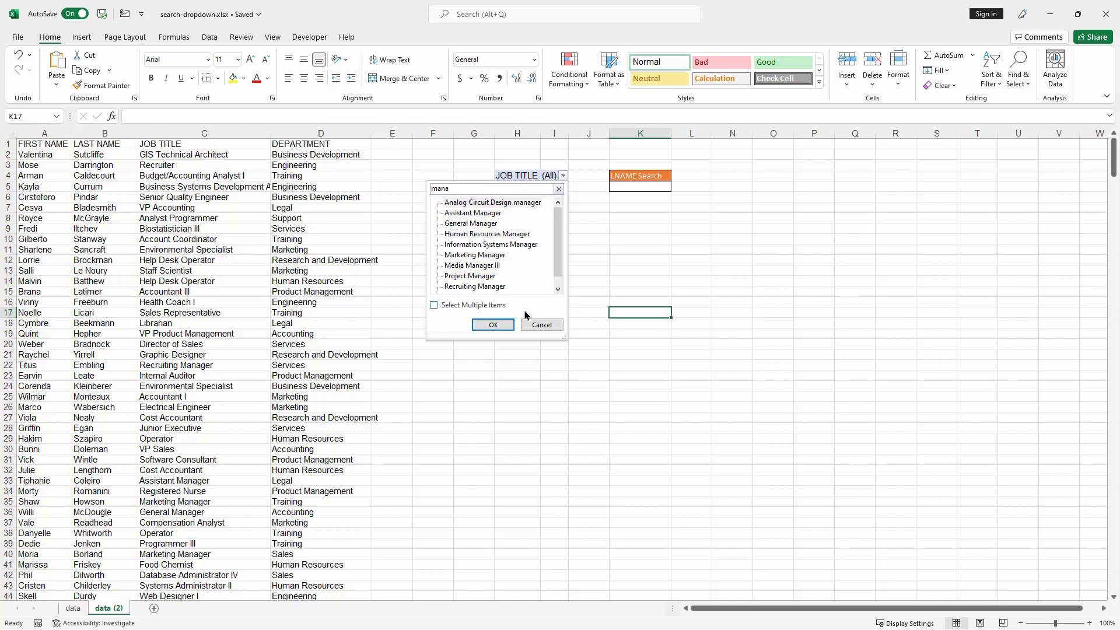
left_click(472, 213)
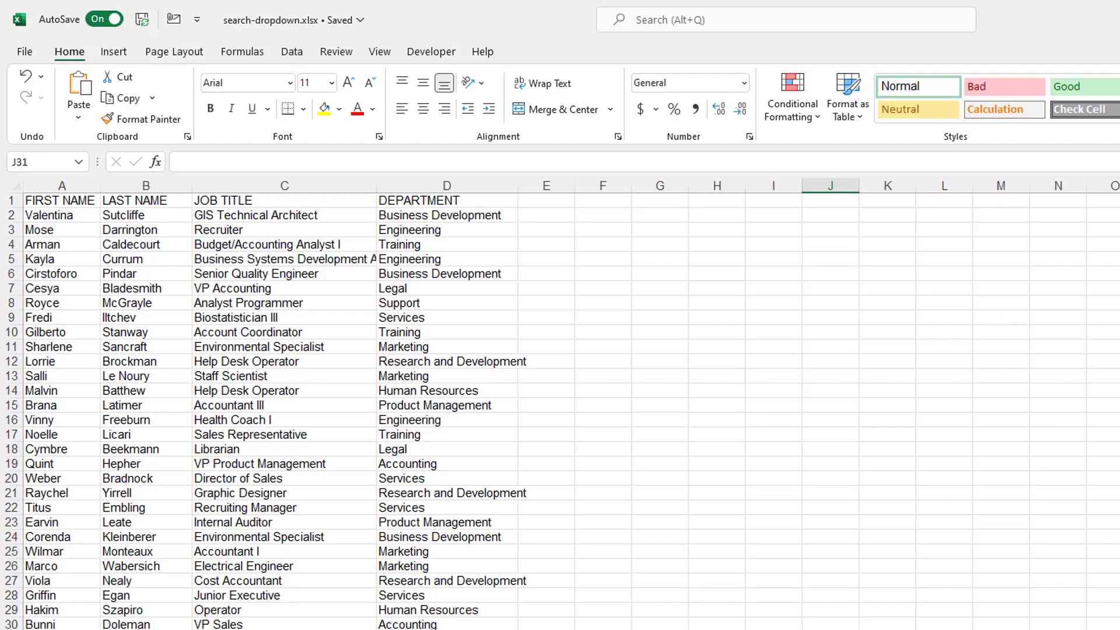
left_click(284, 463)
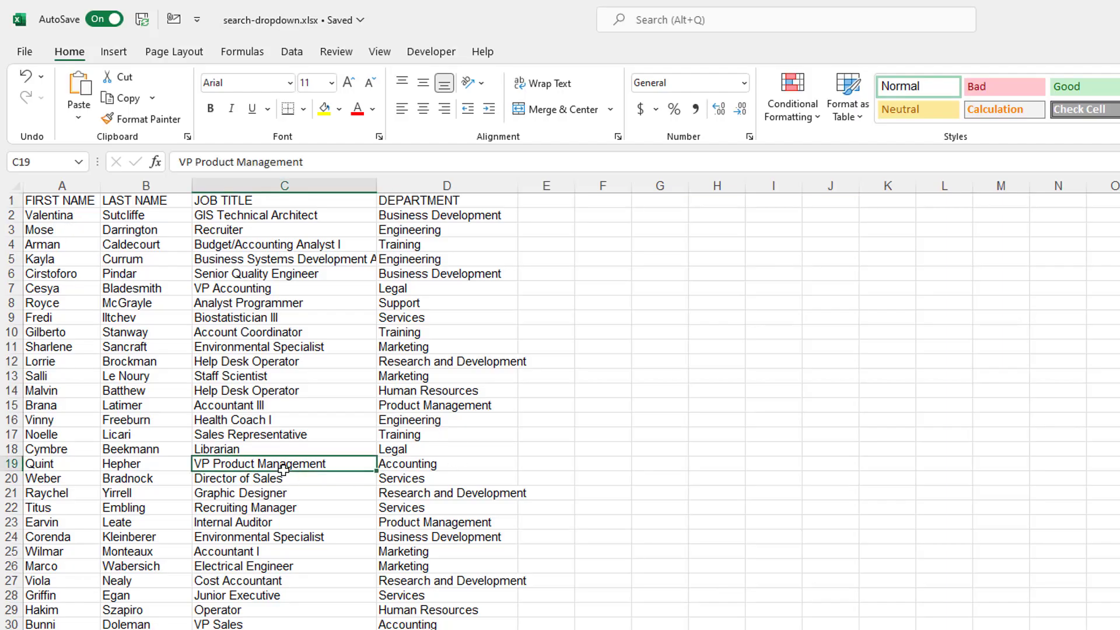
mouse_move(282, 377)
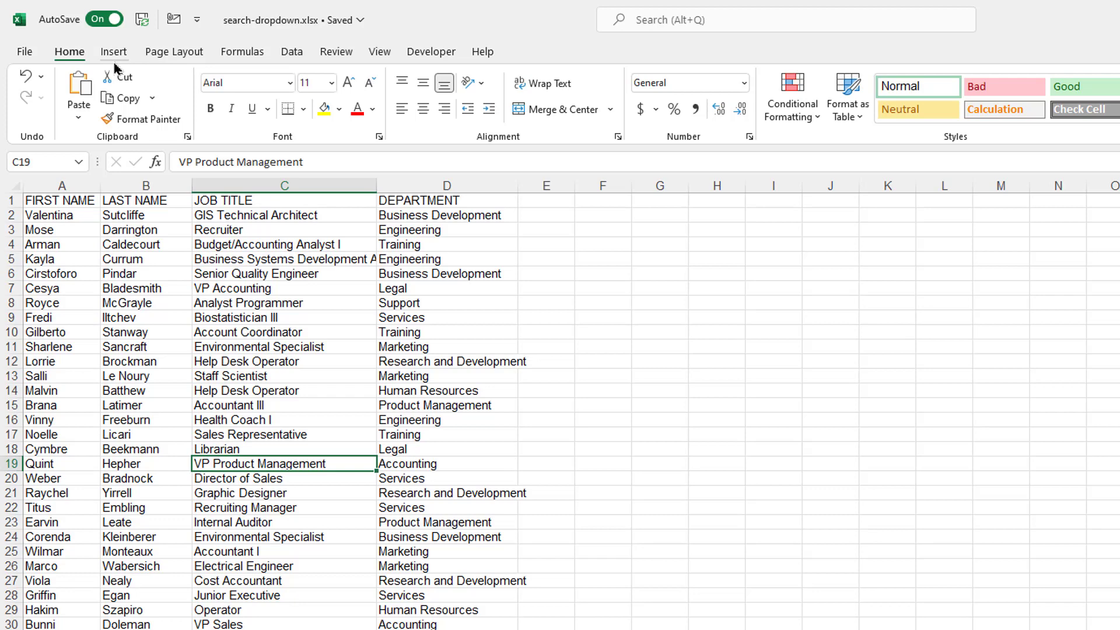
left_click(39, 93)
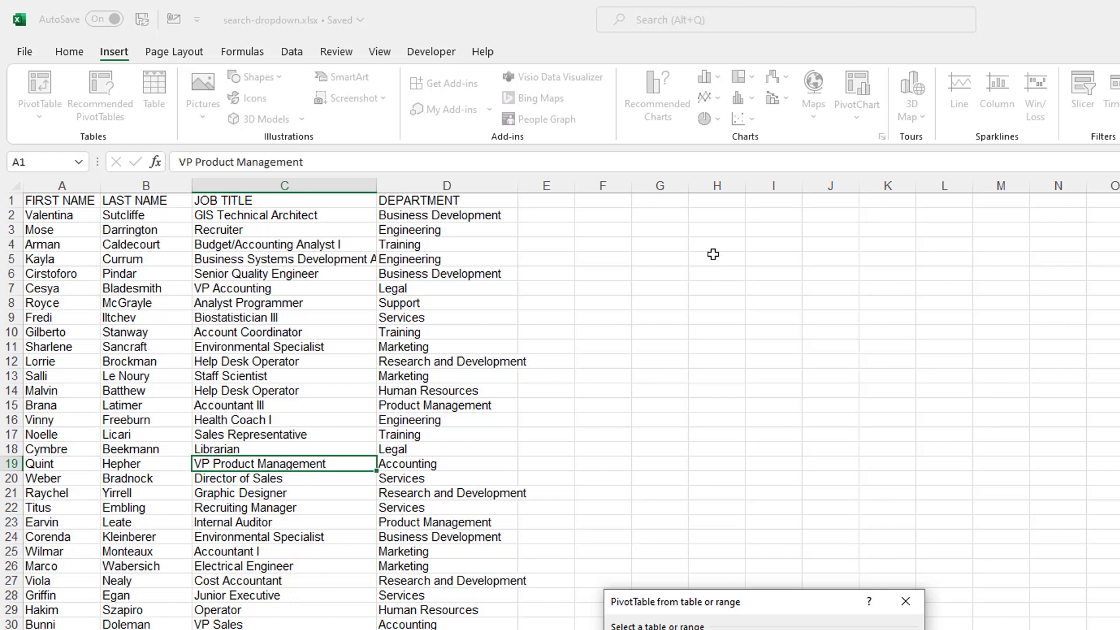
mouse_move(225, 247)
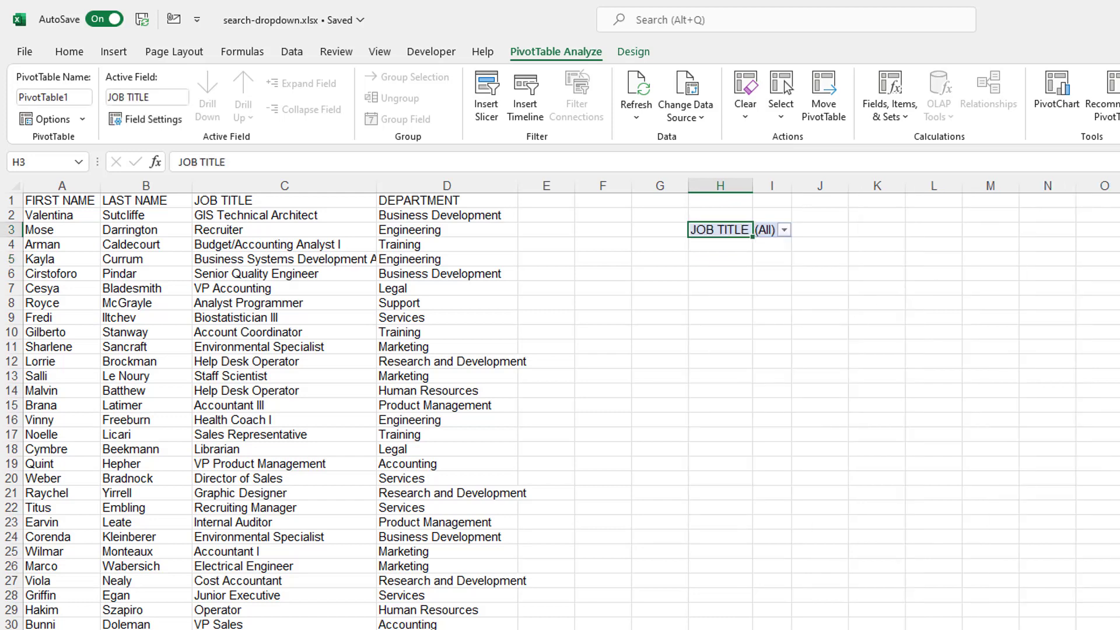
Step: Filter the pivot's JOB TITLE to Project Manager by searching 'manag' in the filter list
left_click(783, 230)
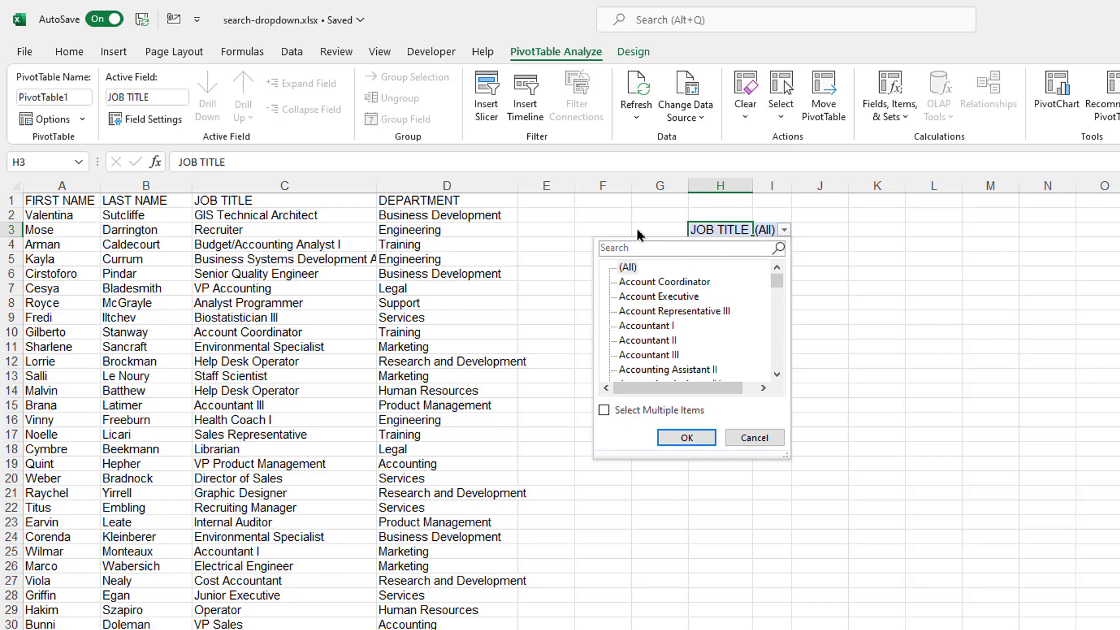
type("mana")
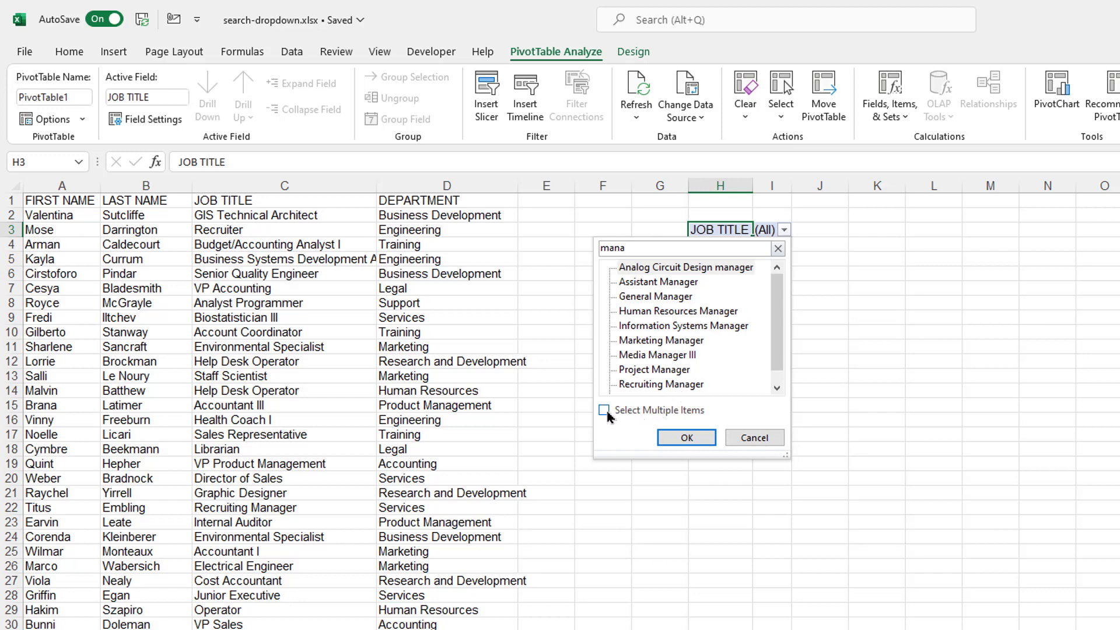
left_click(605, 410)
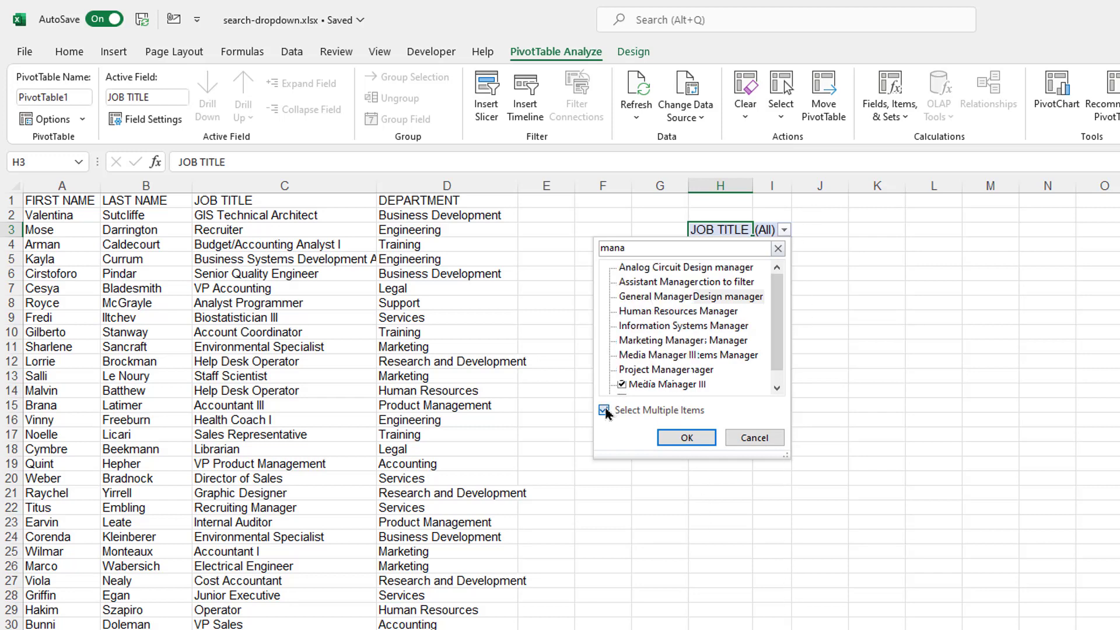
left_click(604, 409)
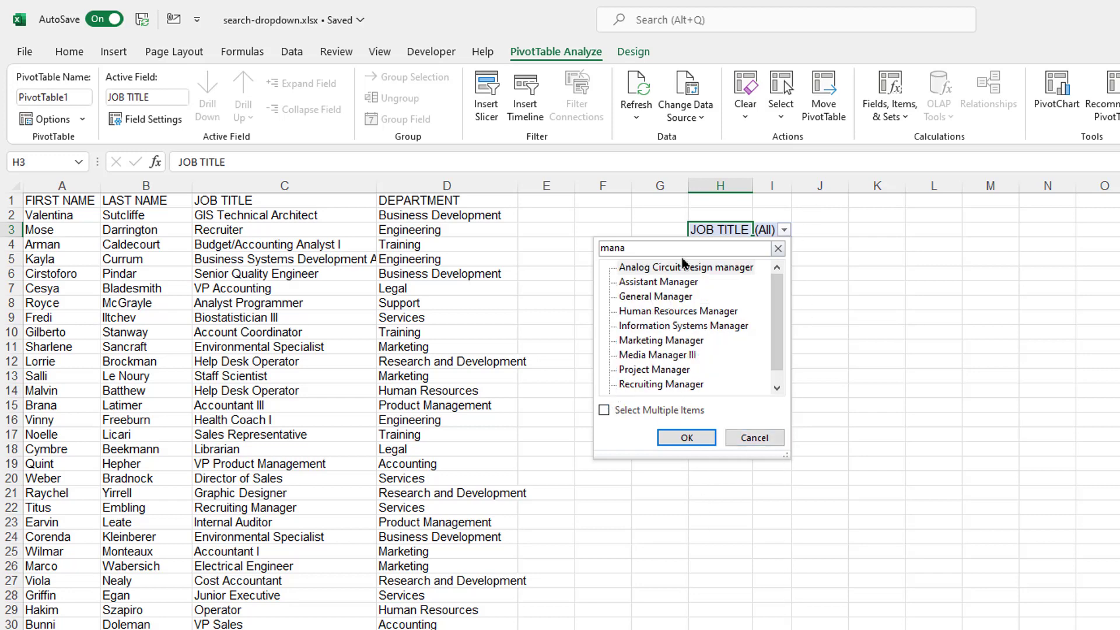
type("ge")
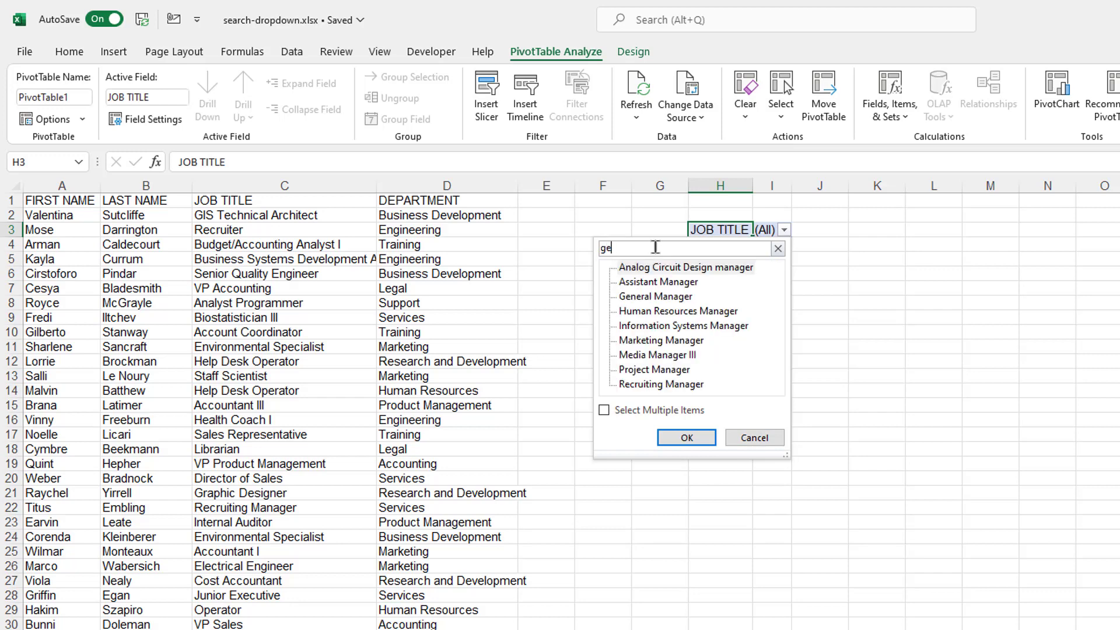
type("manag")
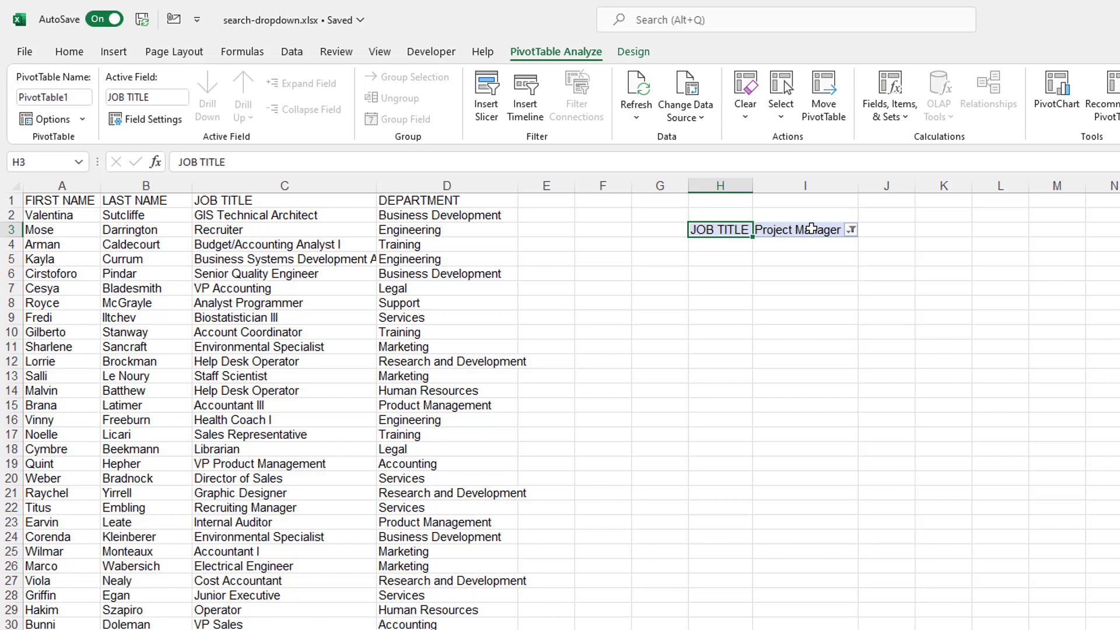
mouse_move(860, 225)
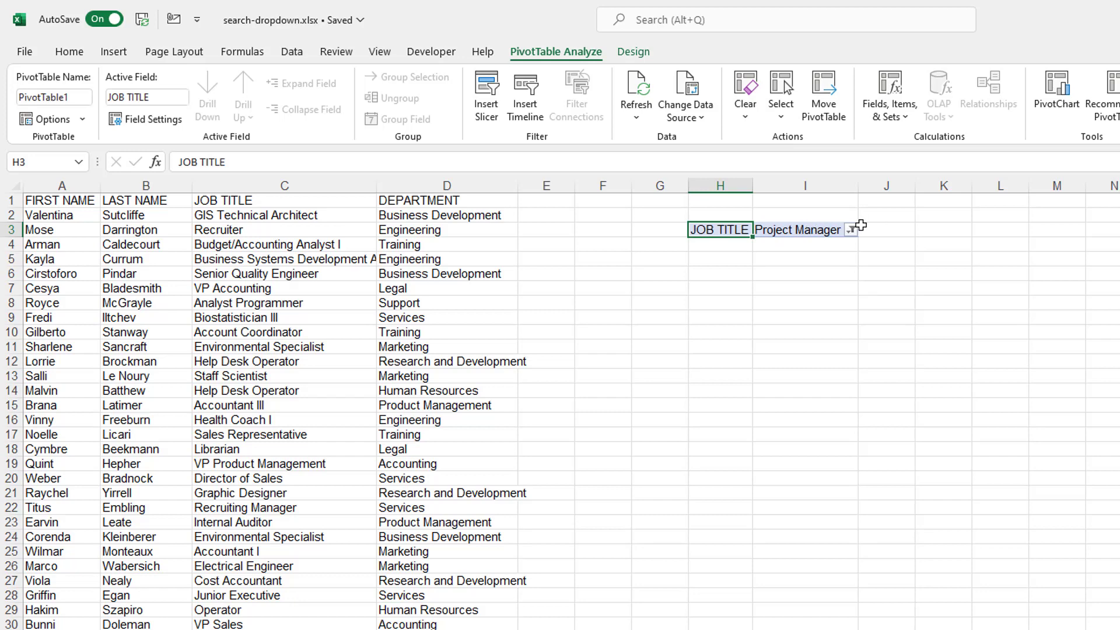
Step: Enter the headings 'LNAME Search' in K3 and 'Helper Search Column' in M3
left_click(848, 230)
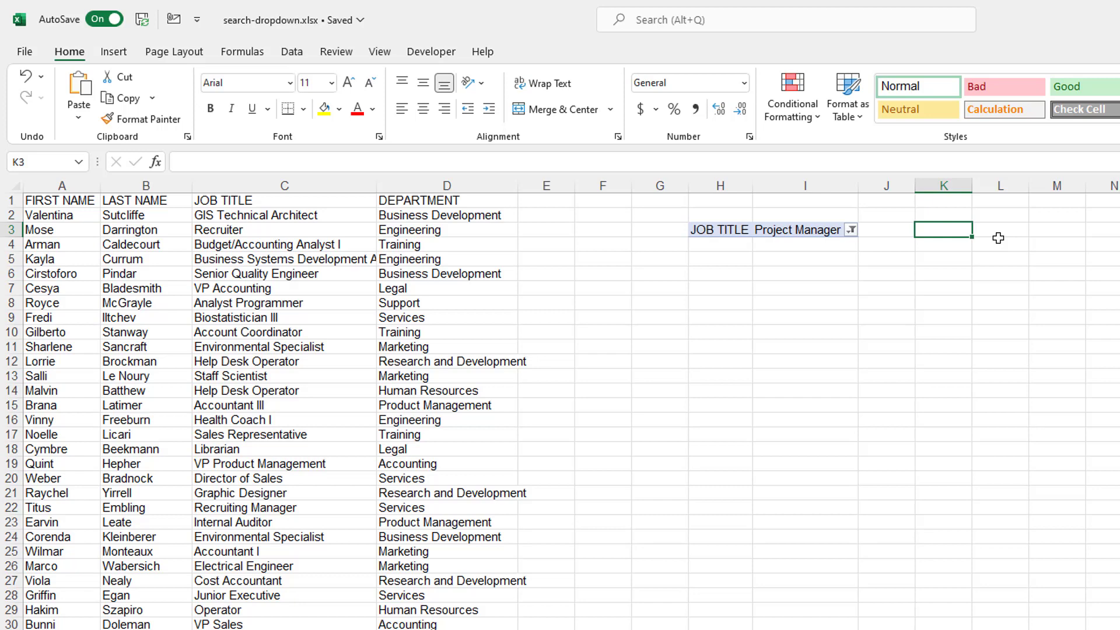
type("LNAME")
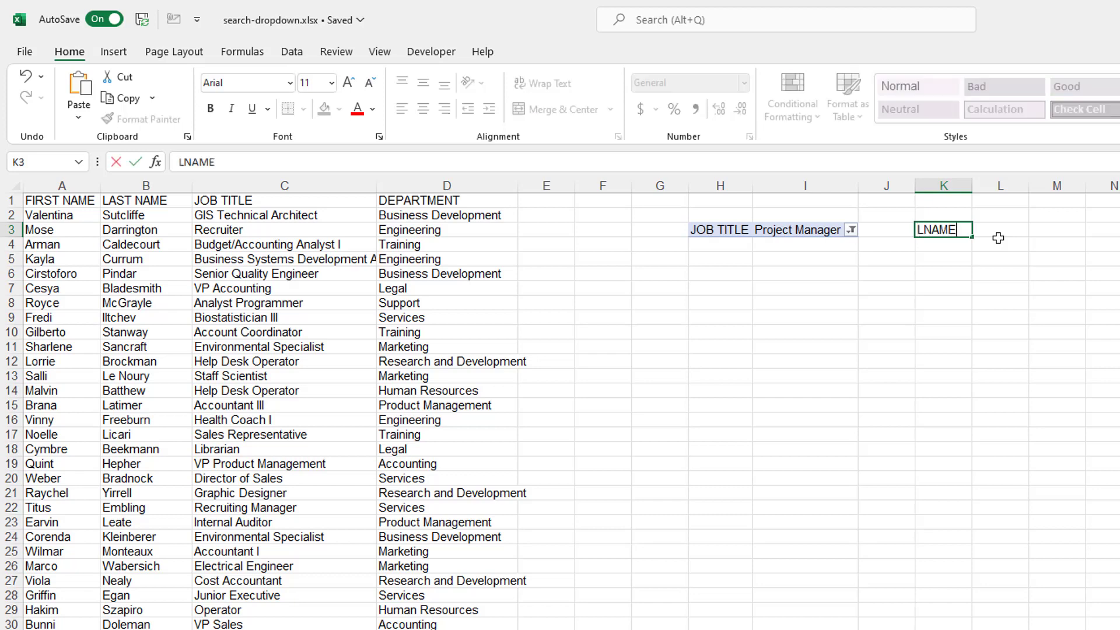
type("Search")
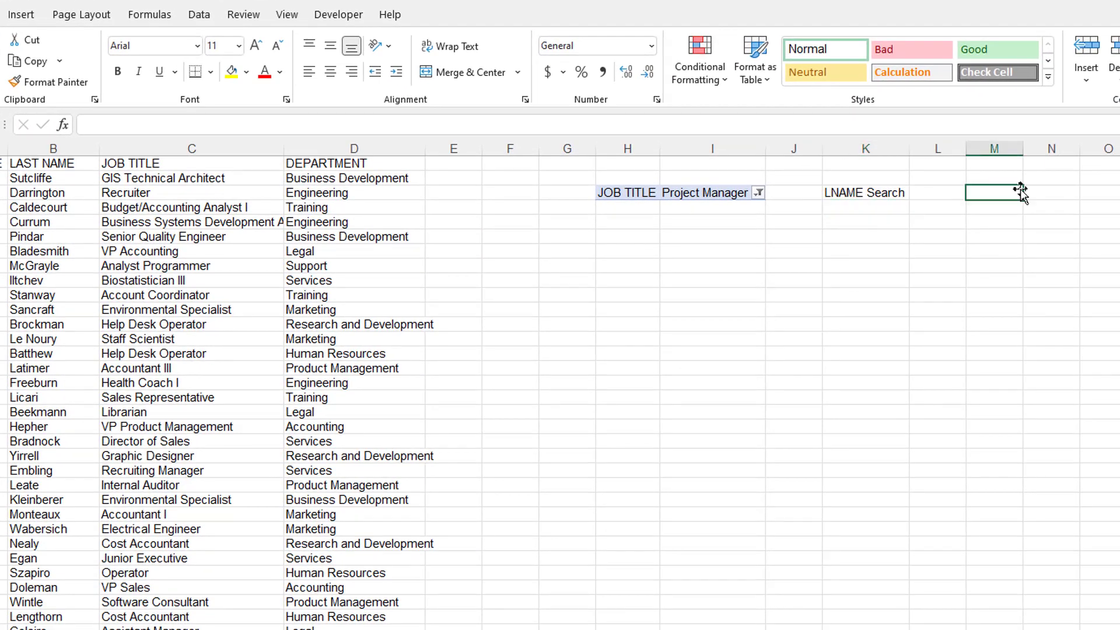
type("Helper")
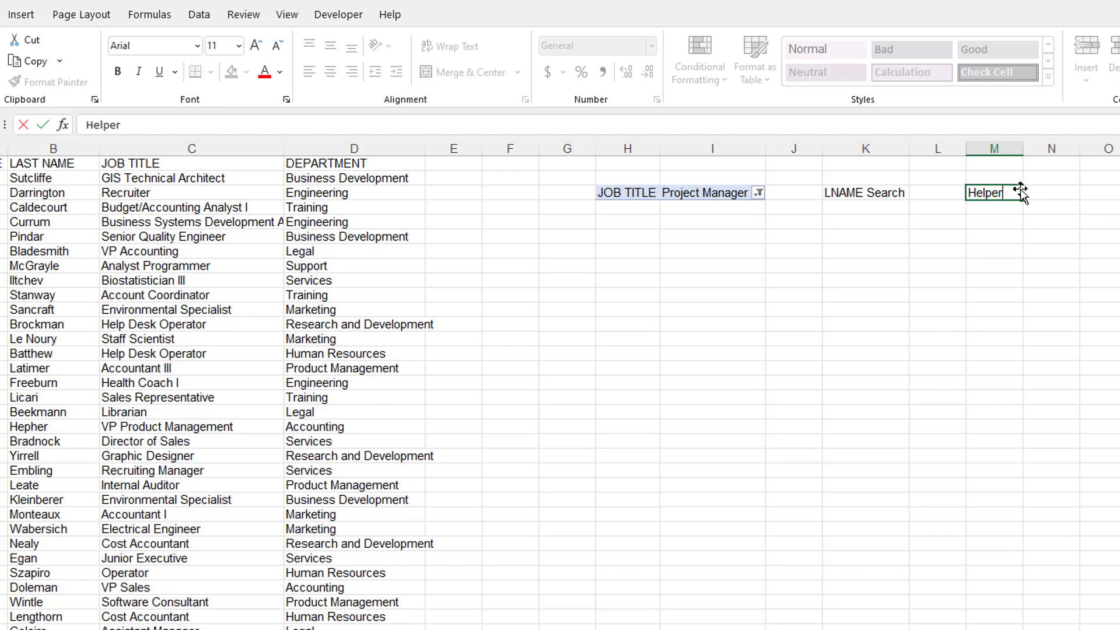
type("Search Column")
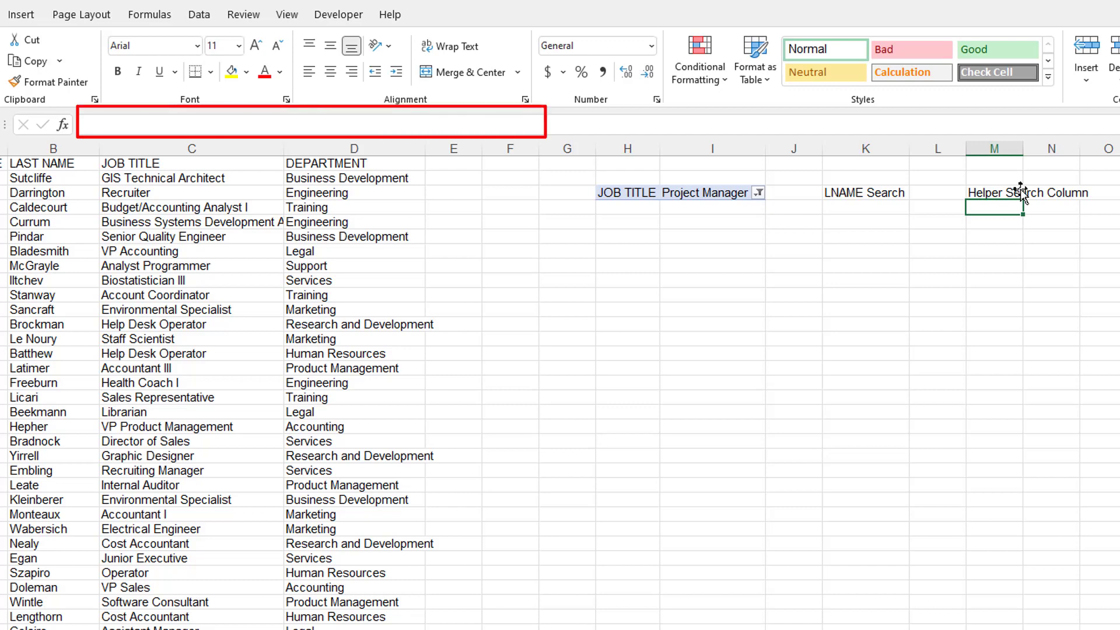
Step: Build a SEARCH(K4,B2:B501) formula in M4 referencing the search cell and last-name range
type("=")
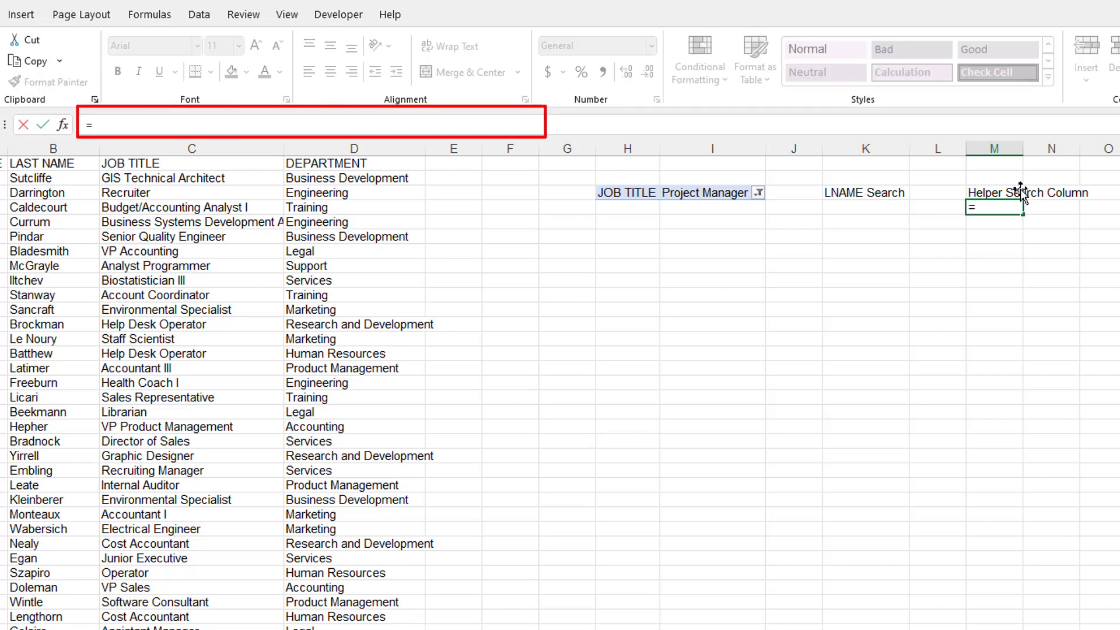
type("search")
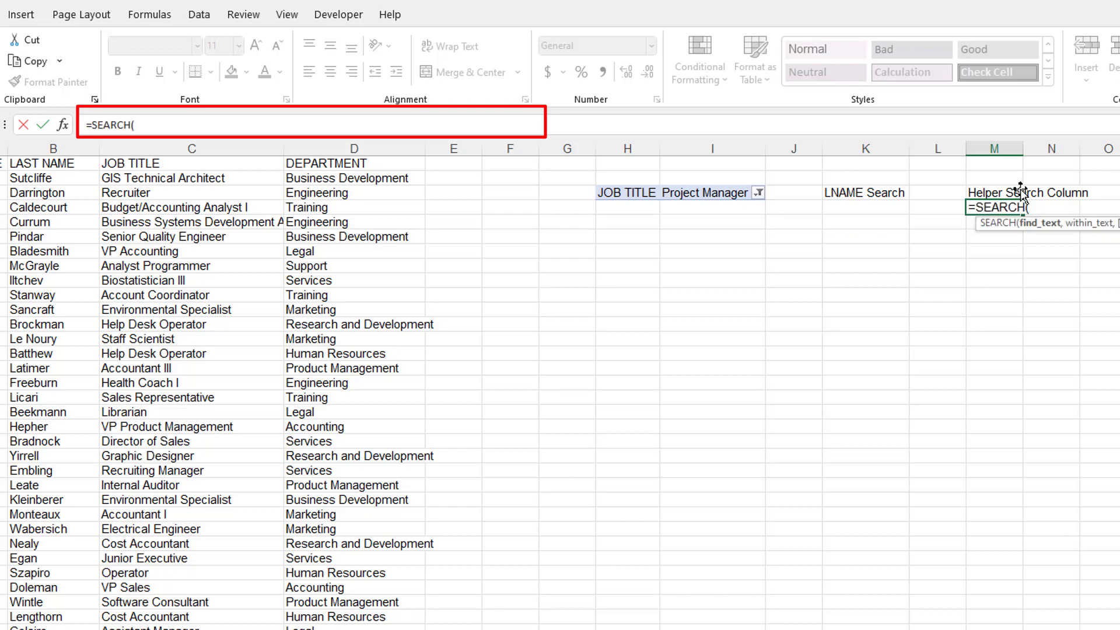
mouse_move(852, 203)
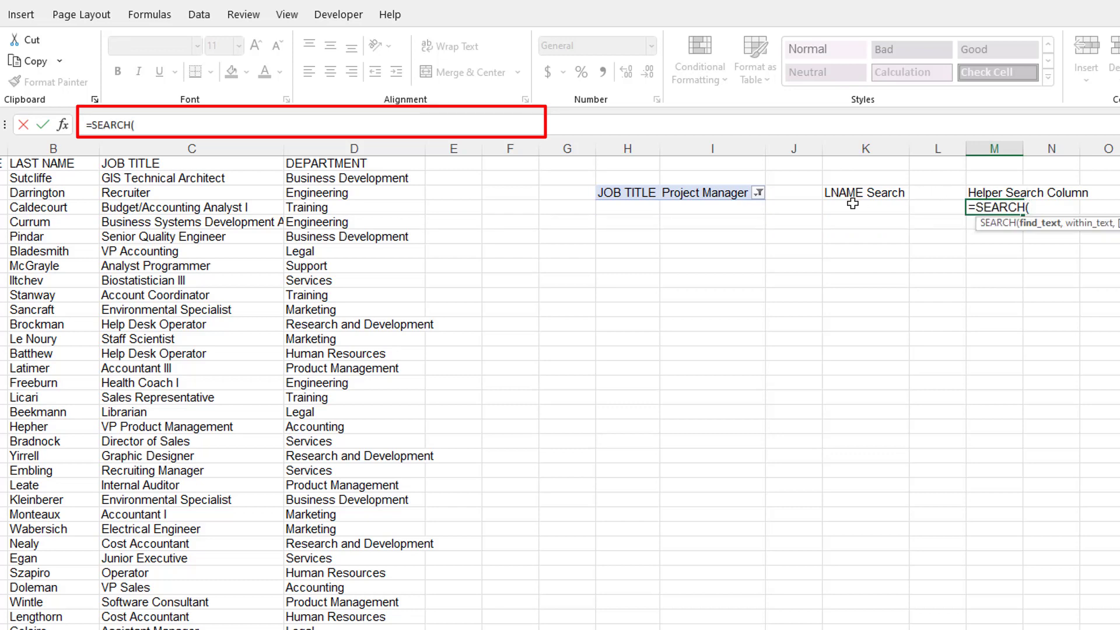
left_click(864, 206)
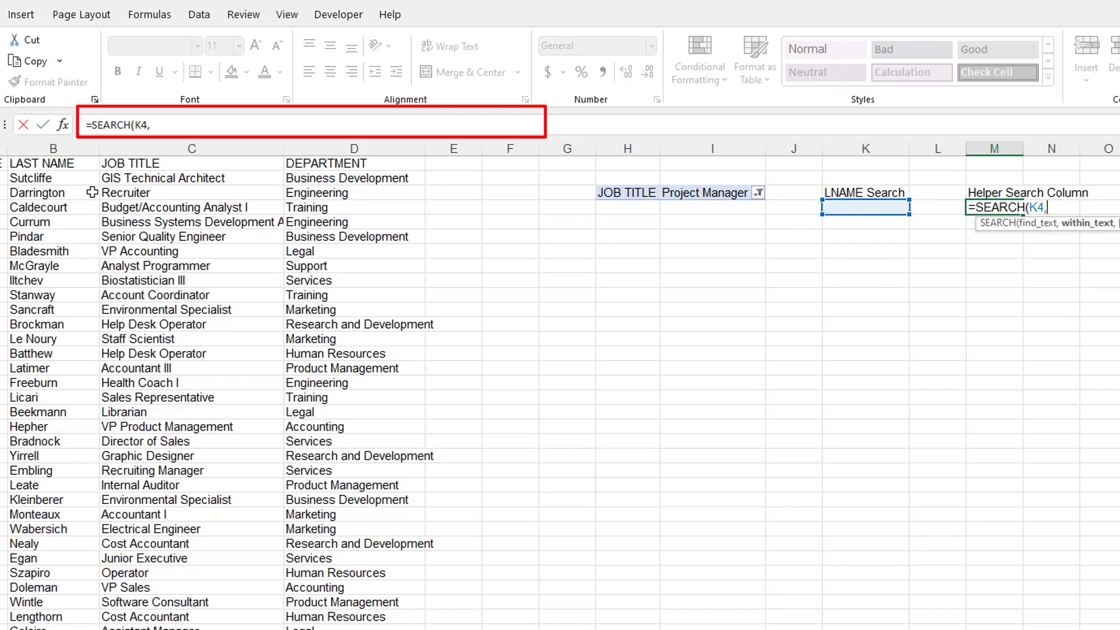
left_click(32, 177)
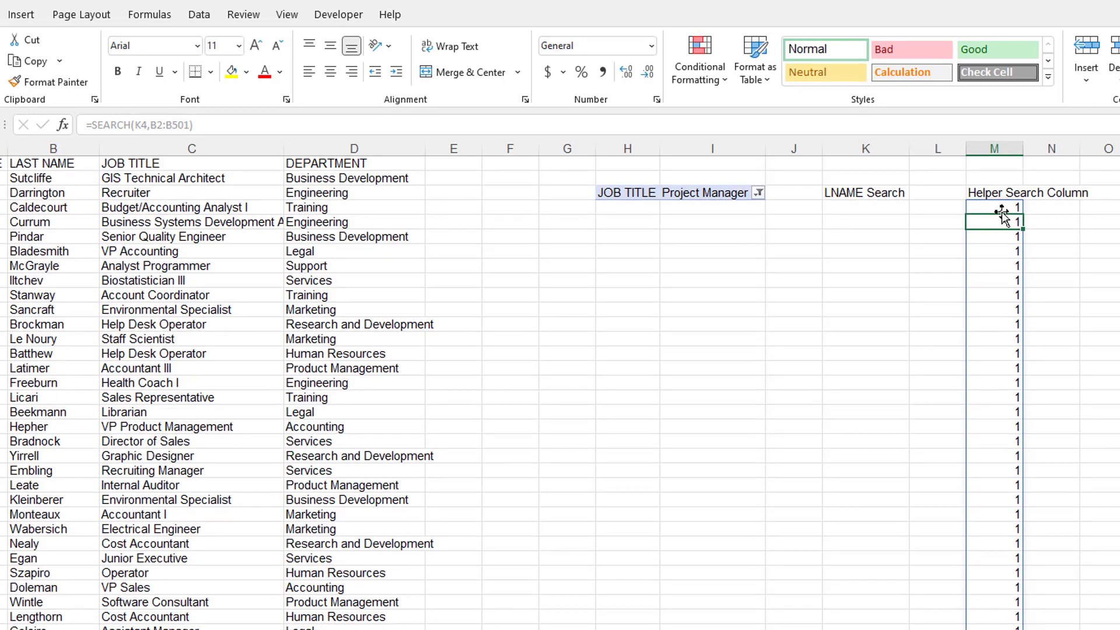
Step: Wrap it as =ISNUMBER(SEARCH(K4,B2:B501)) so it spills TRUE/FALSE down column M
left_click(865, 208)
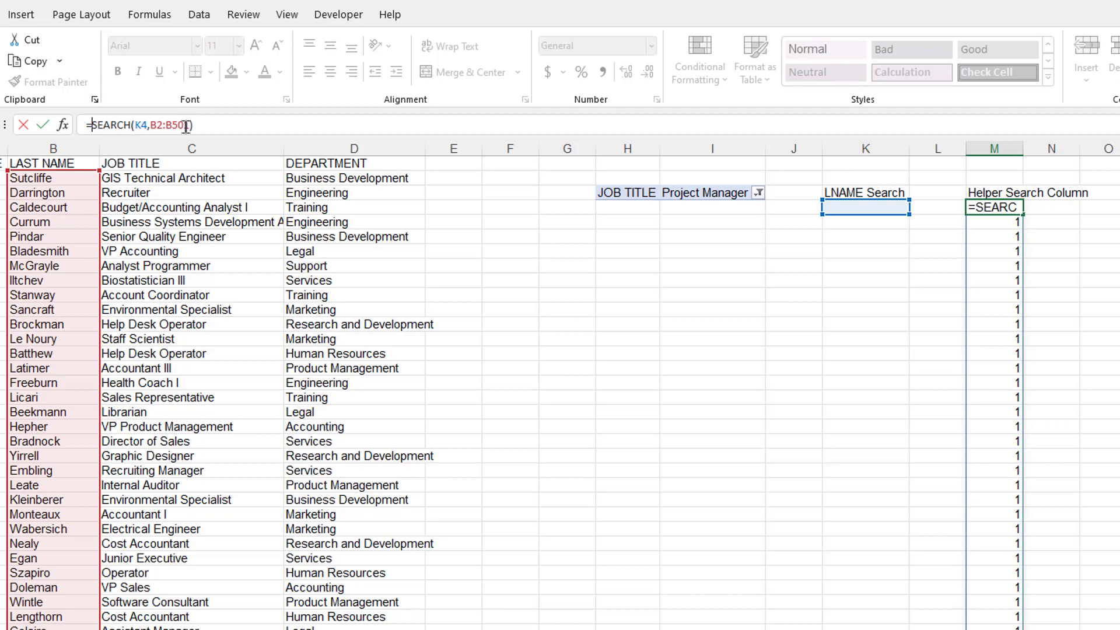
type("isnumber(")
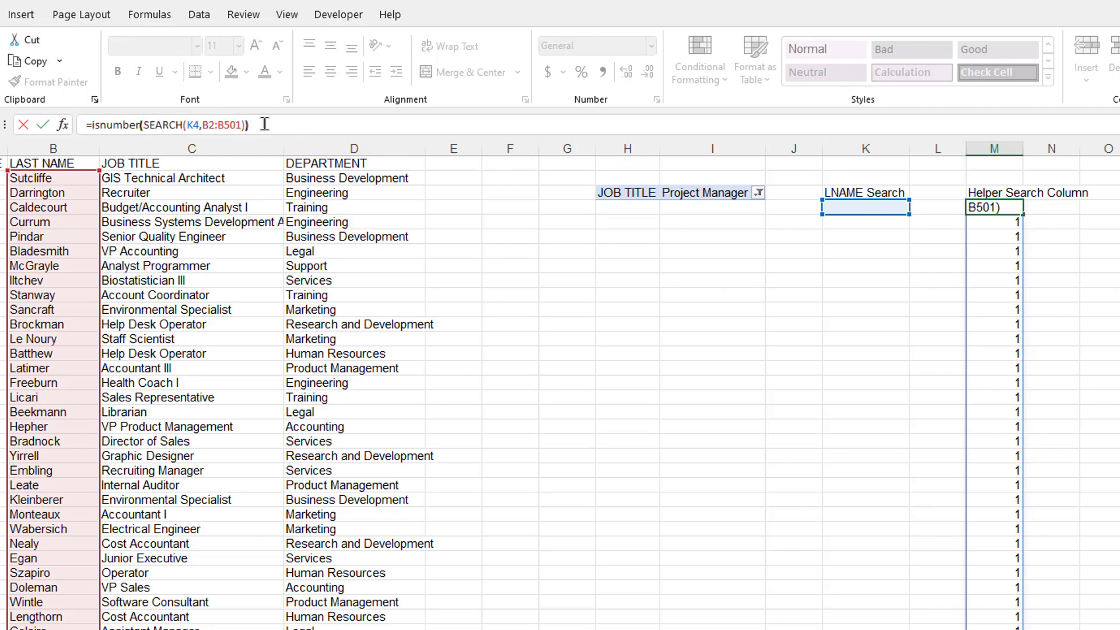
key("enter")
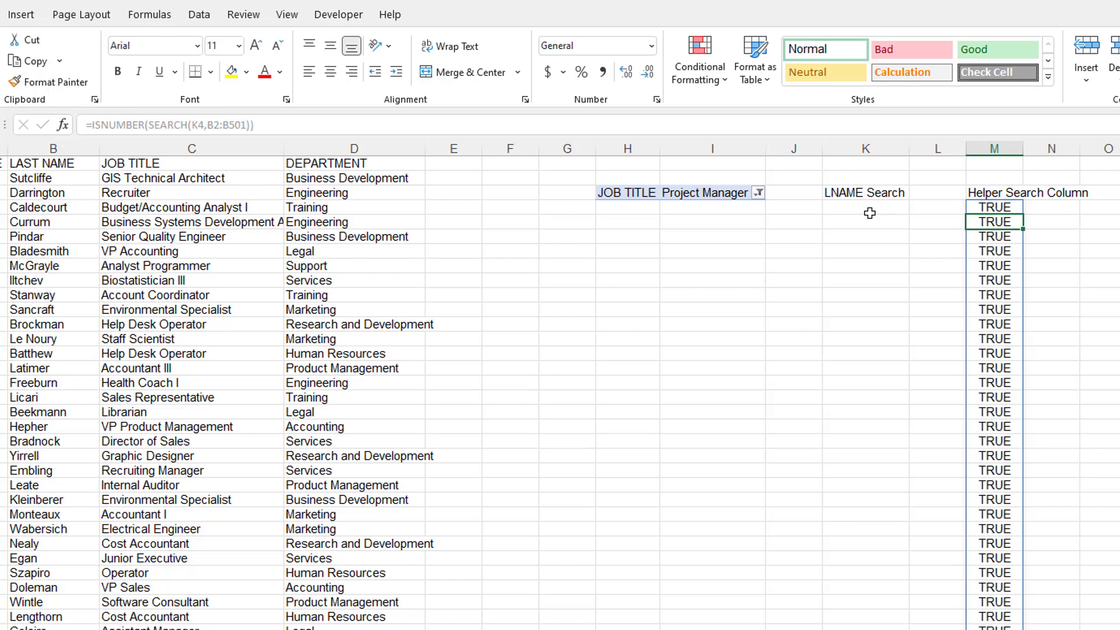
left_click(865, 208)
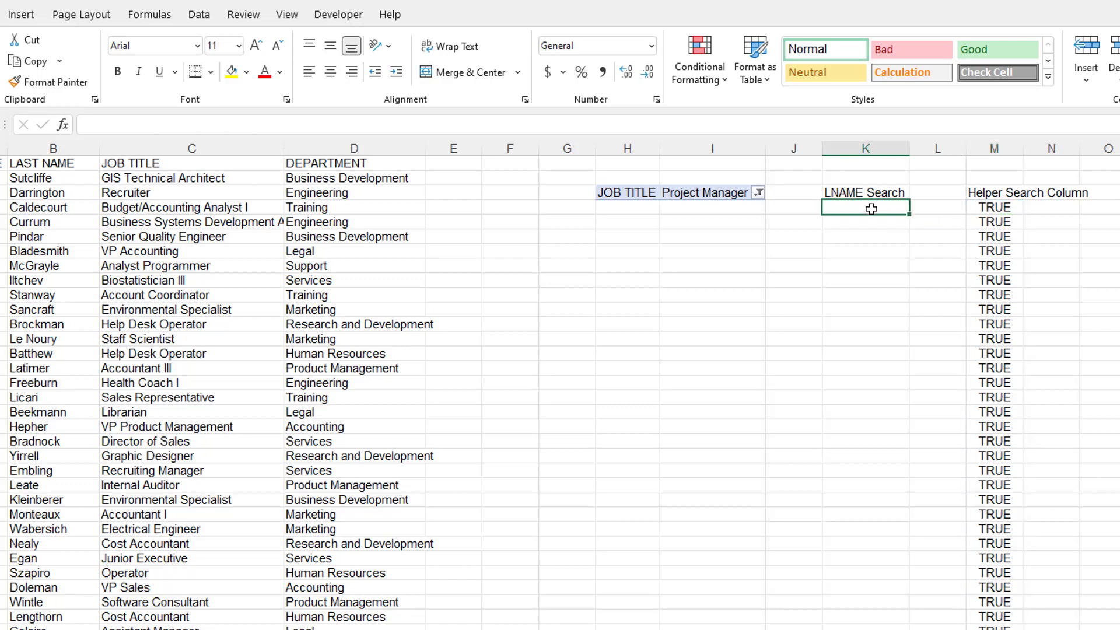
Step: Test the search with 's', clear K4, and reopen the M4 helper formula for editing
type("s")
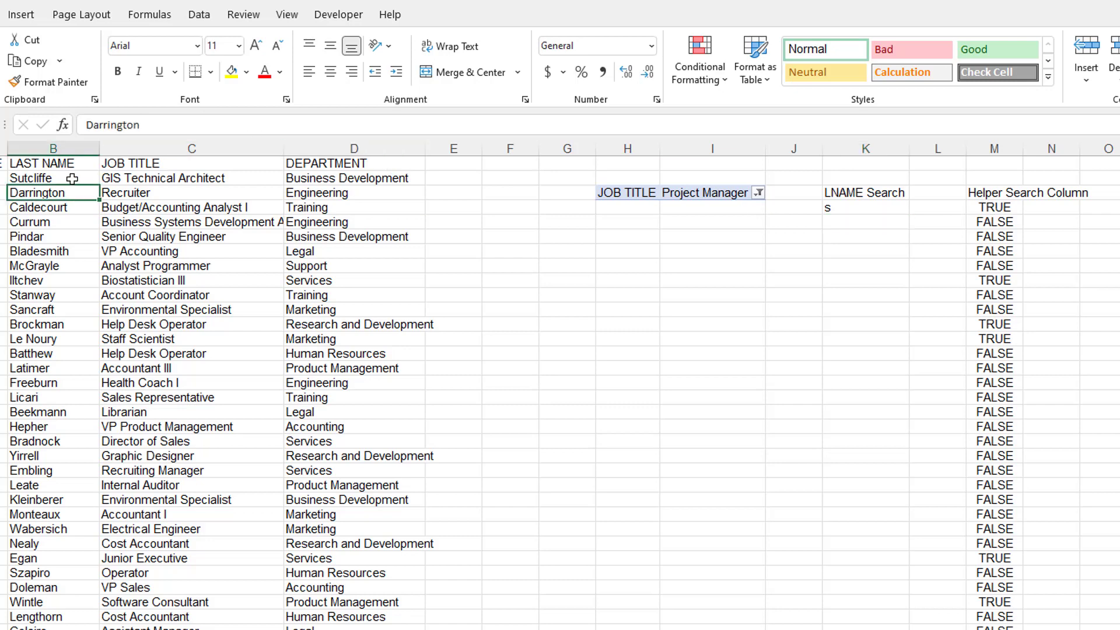
left_click(53, 178)
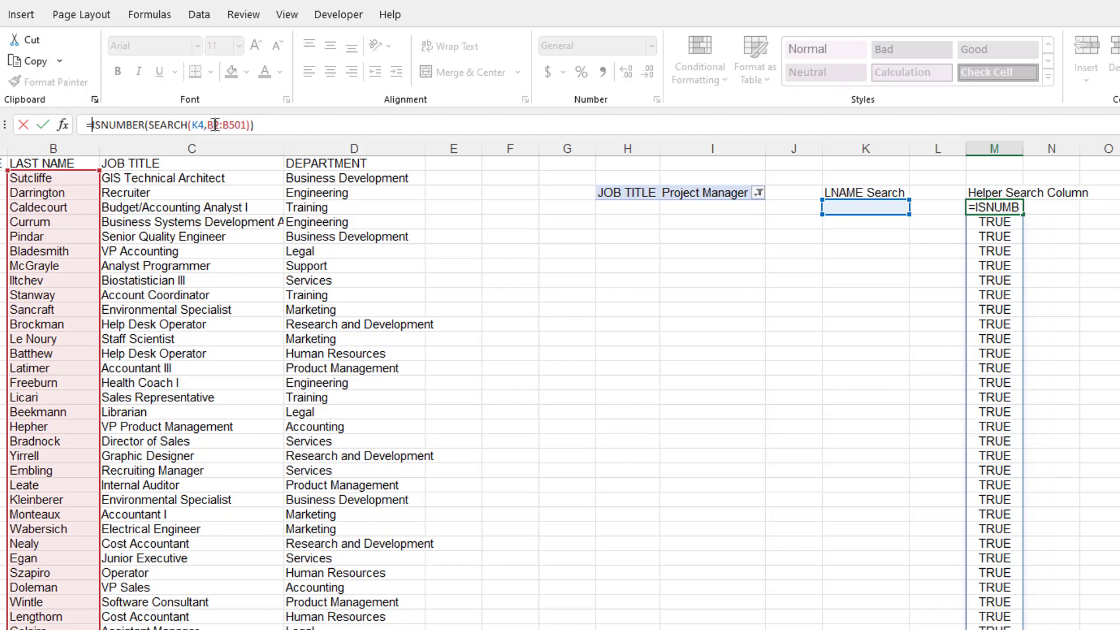
Step: Make M4 =FILTER(B2:B501,ISNUMBER(SEARCH(K4,B2:B501))) and test with 'sut', leaving only Sutcliffe
type("filter")
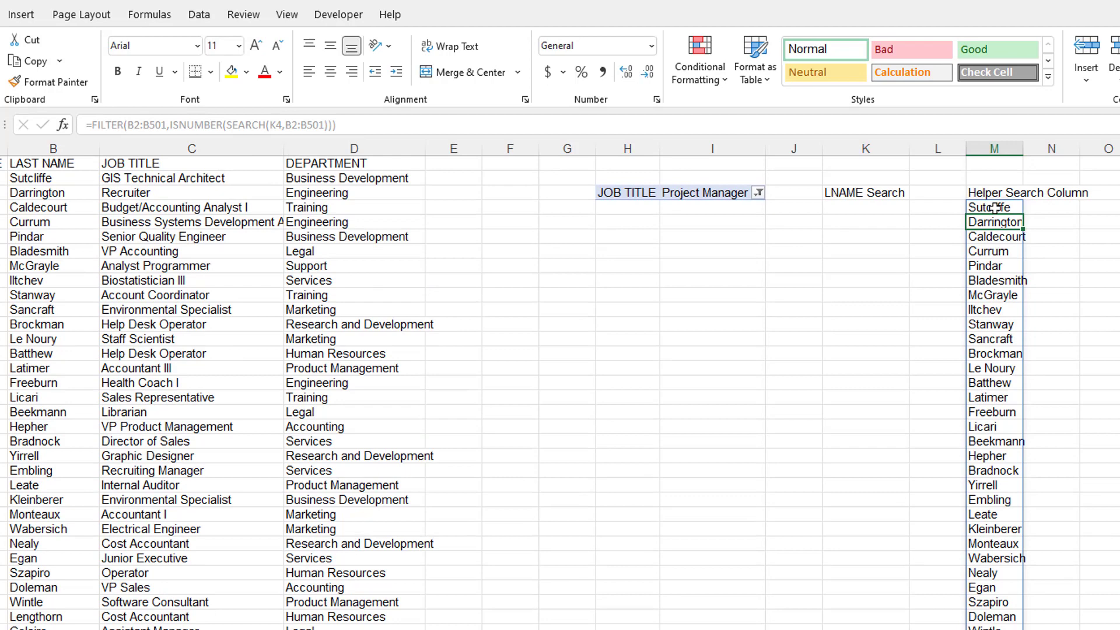
left_click(994, 221)
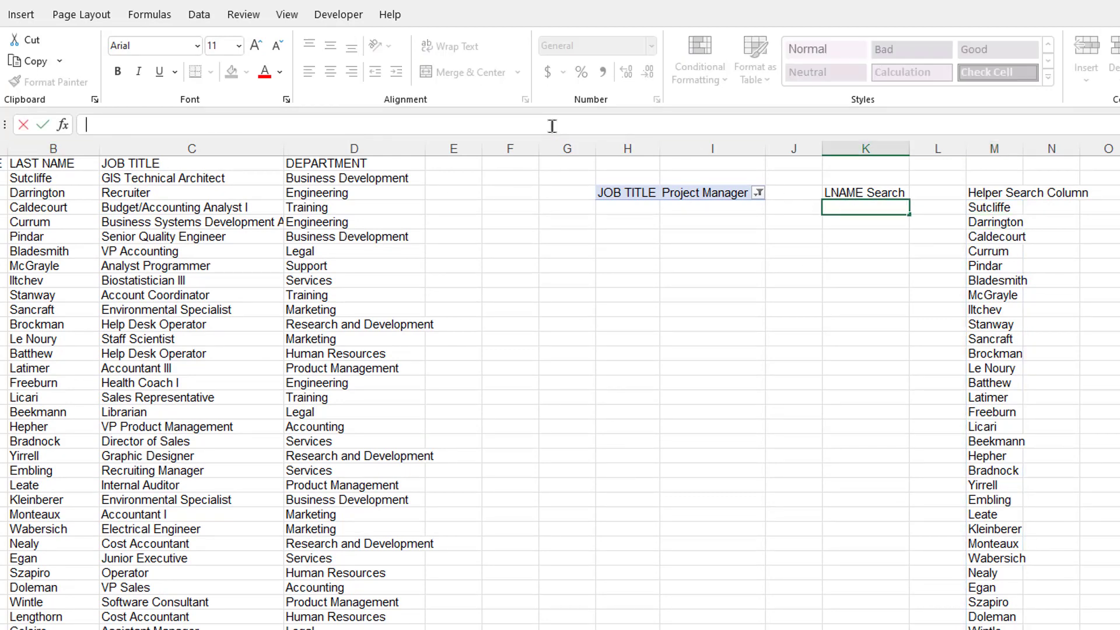
type("sut")
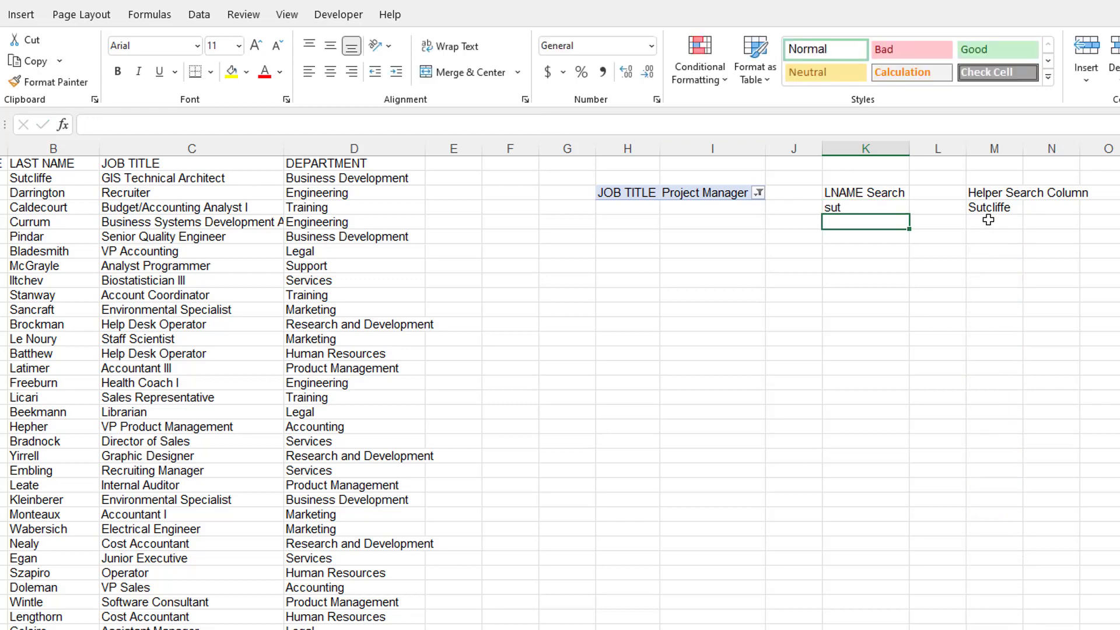
left_click(993, 208)
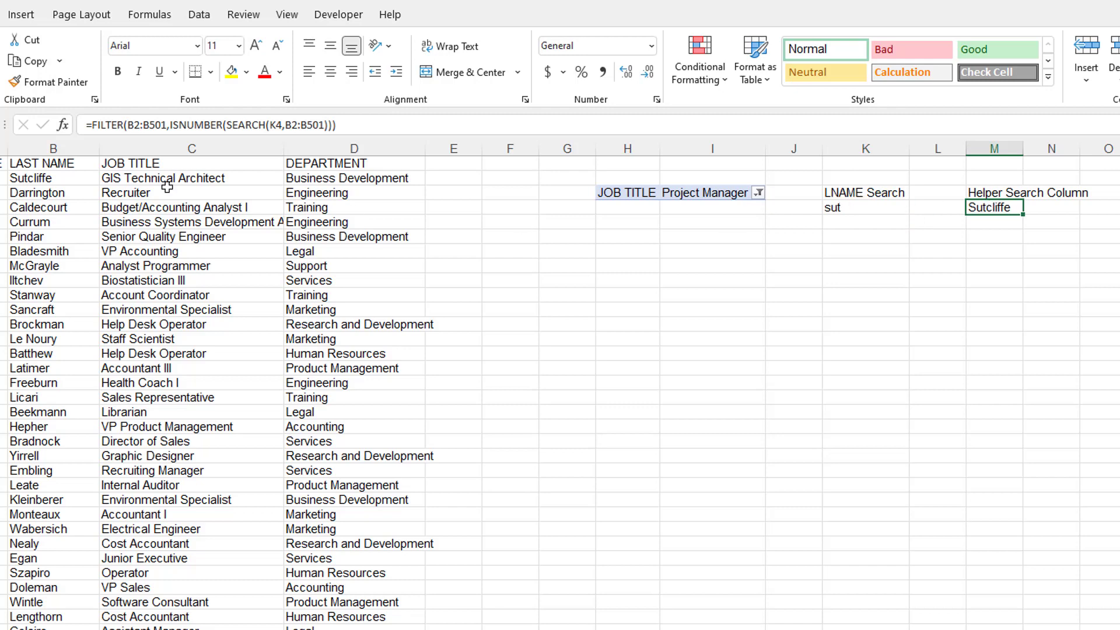
mouse_move(21, 425)
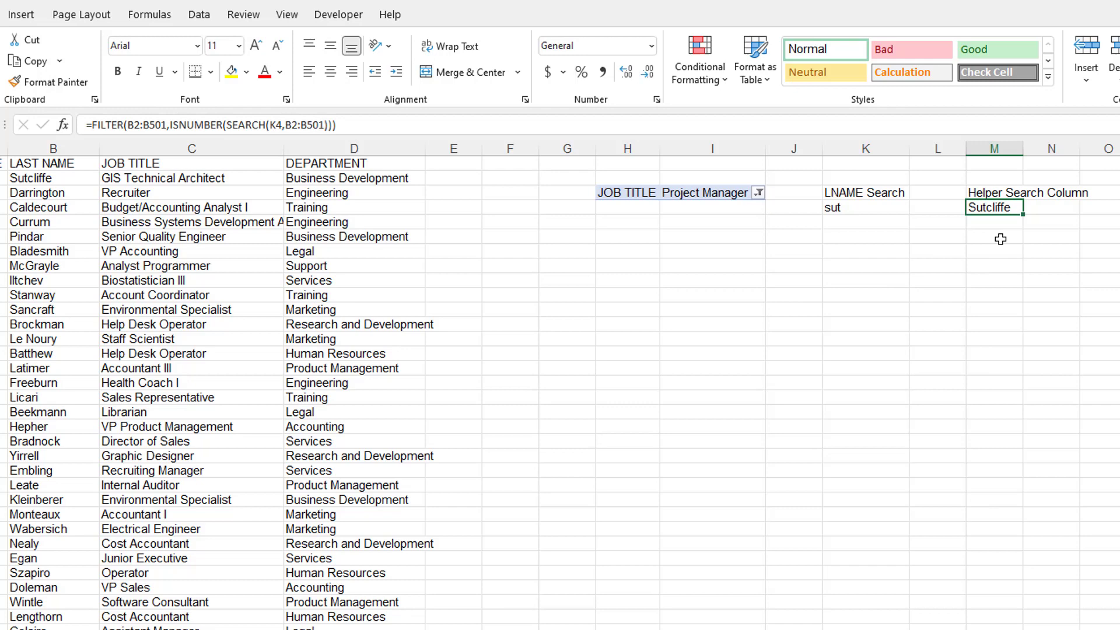
left_click(864, 208)
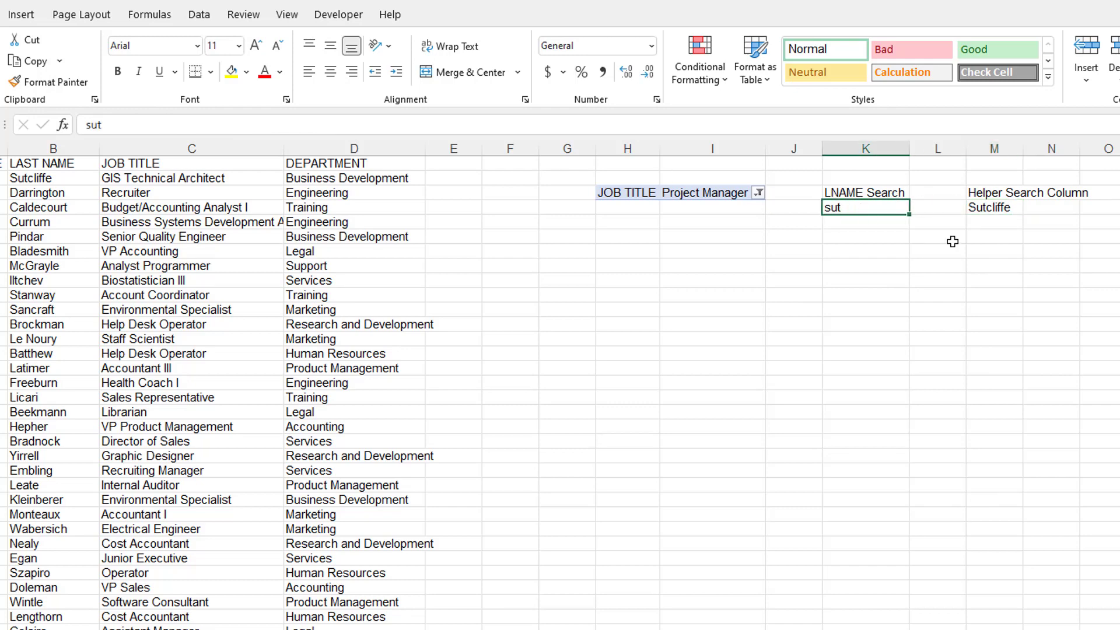
mouse_move(359, 378)
type("at")
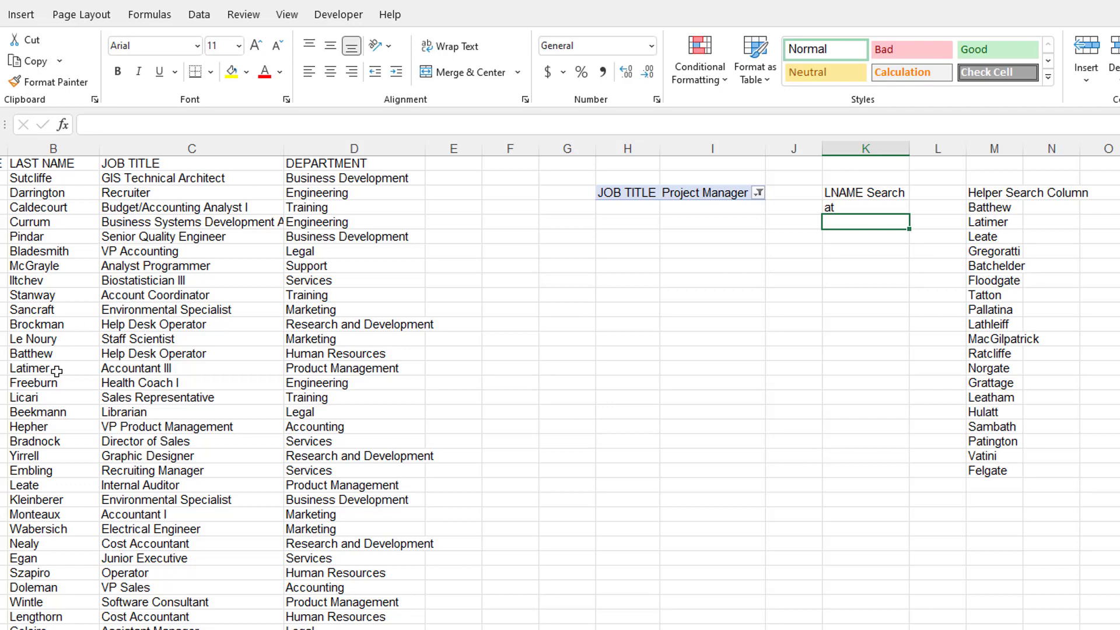
mouse_move(58, 372)
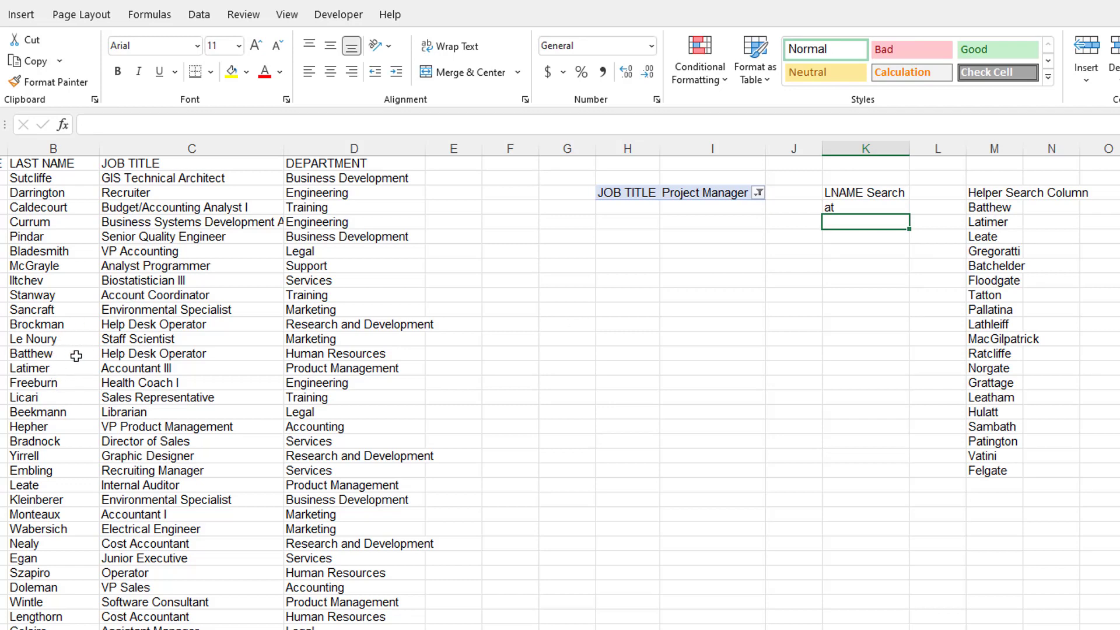
mouse_move(855, 206)
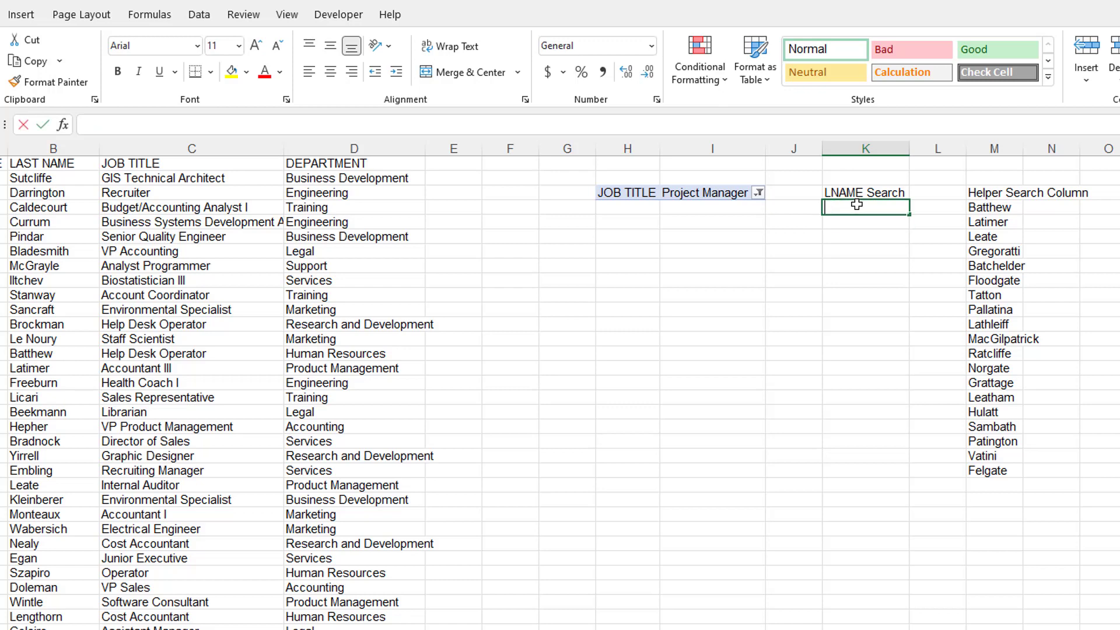
Step: Add "No Data" as FILTER's third argument after testing 'zzzz', then clear K4
type("zzzz")
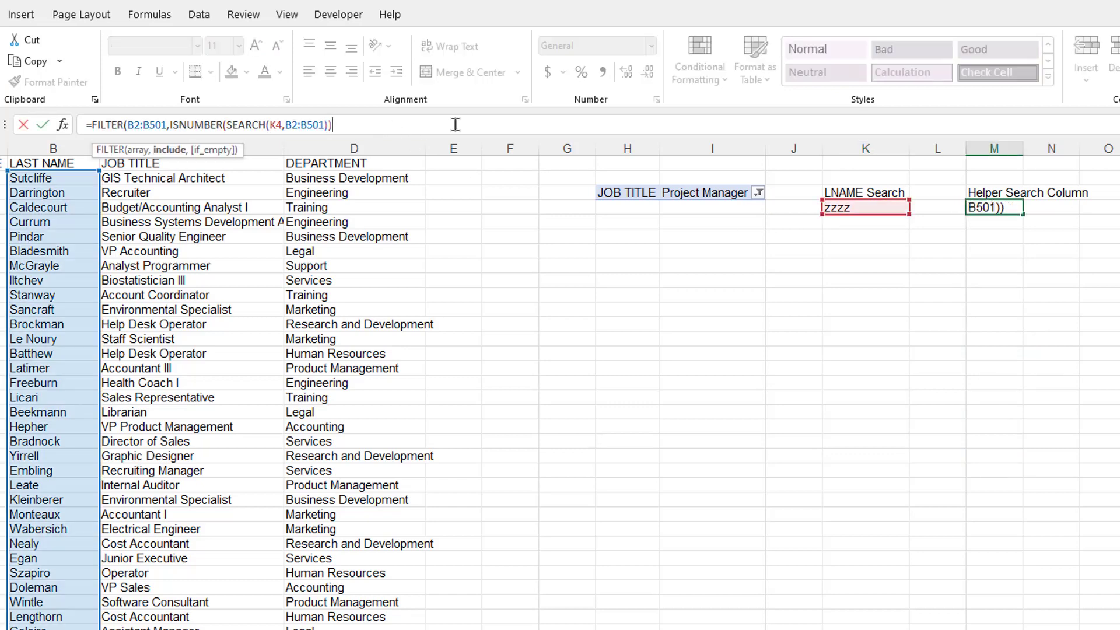
type(",\"No Data\")")
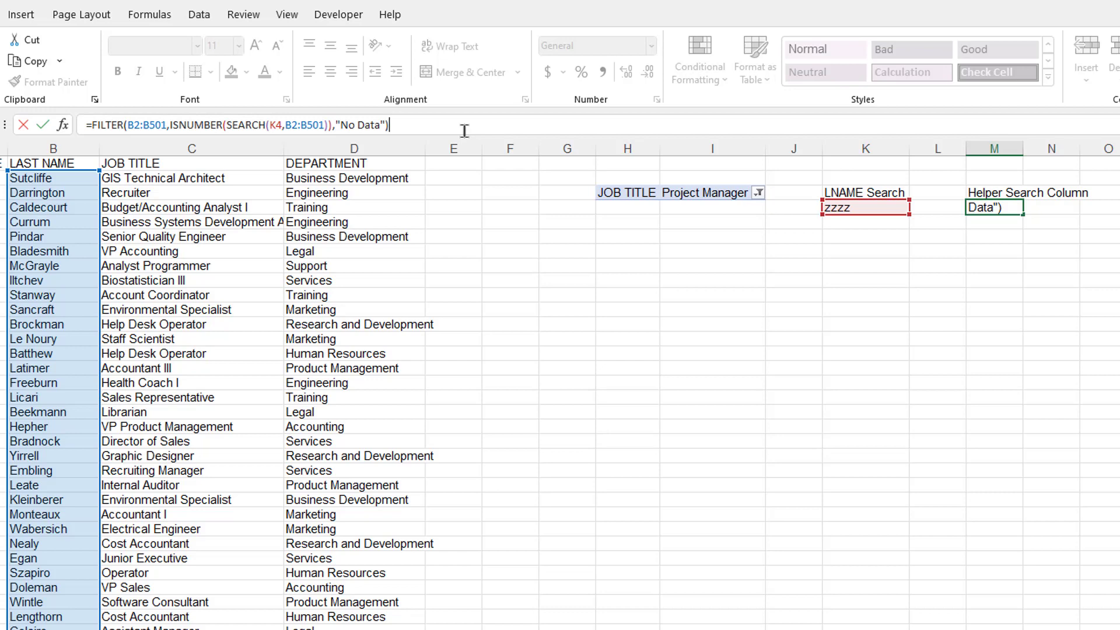
key("Enter")
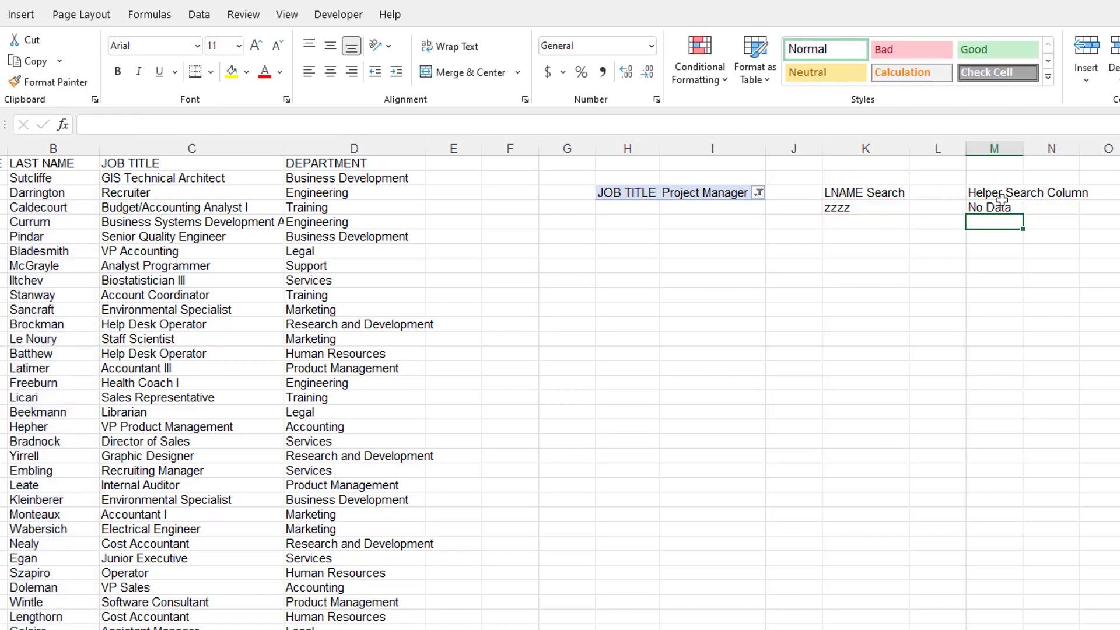
left_click(864, 208)
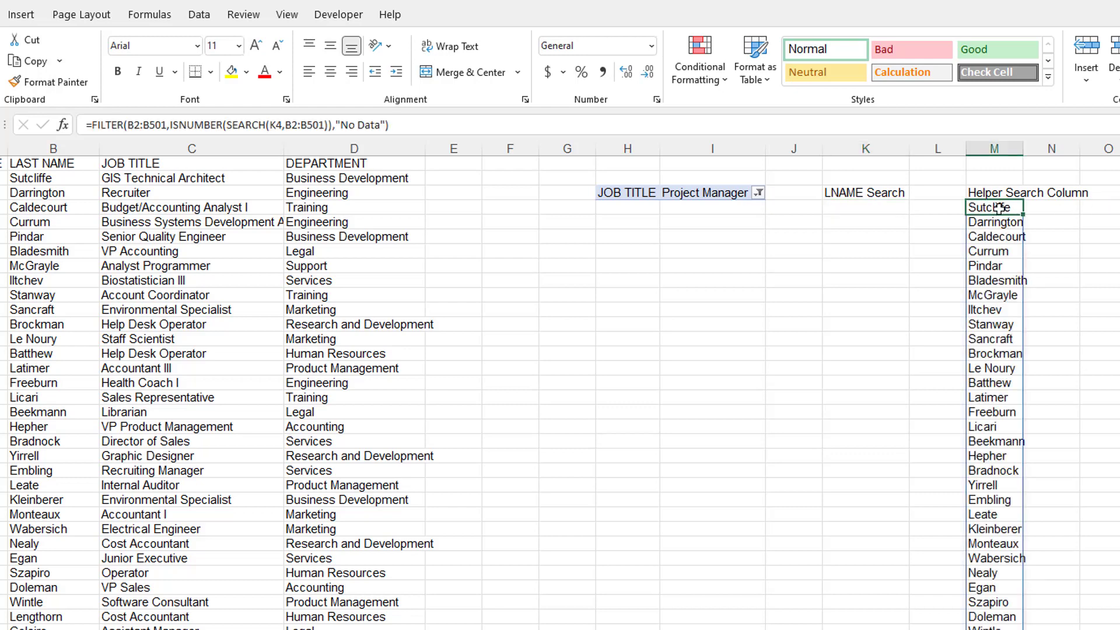
Step: Give K4 a list data validation sourced from the spilled range =$M$4#
left_click(864, 206)
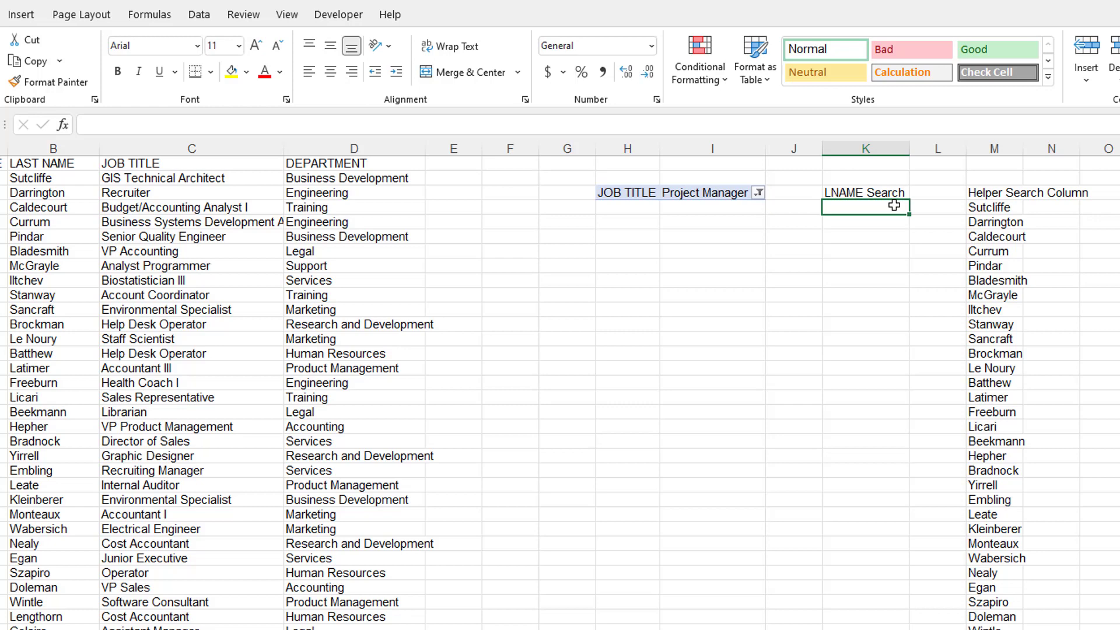
left_click(200, 14)
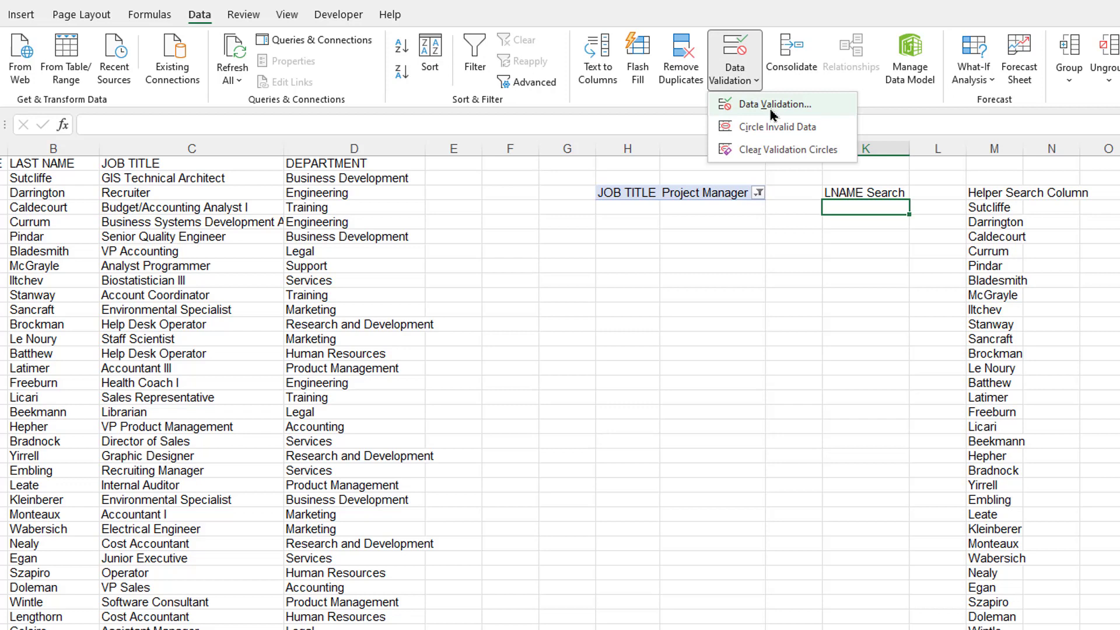
left_click(771, 104)
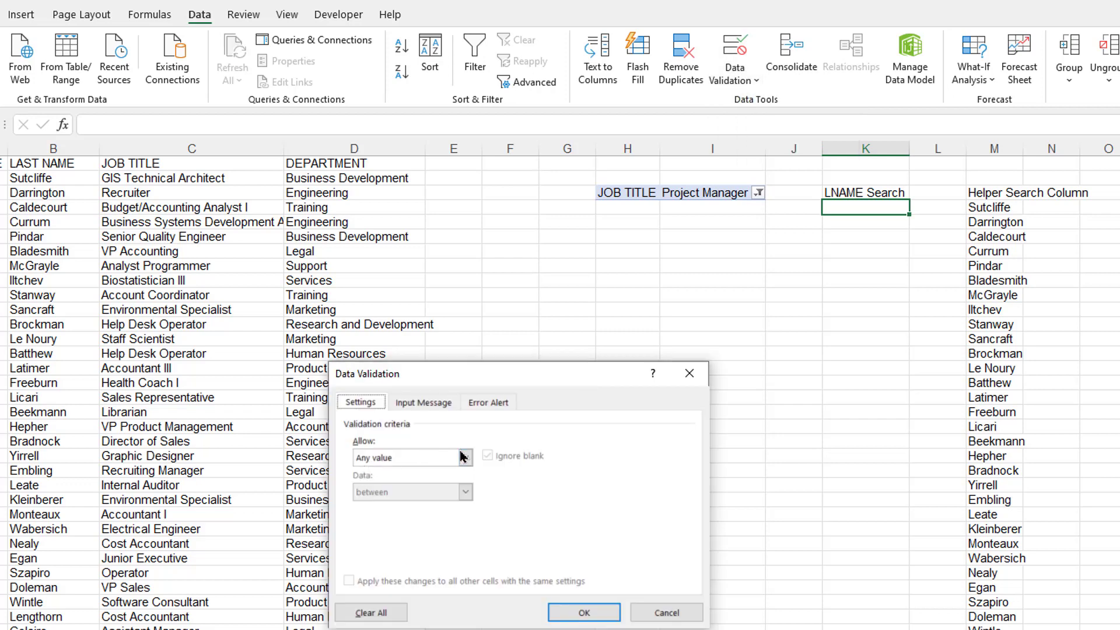
left_click(412, 457)
type("=$M$4#")
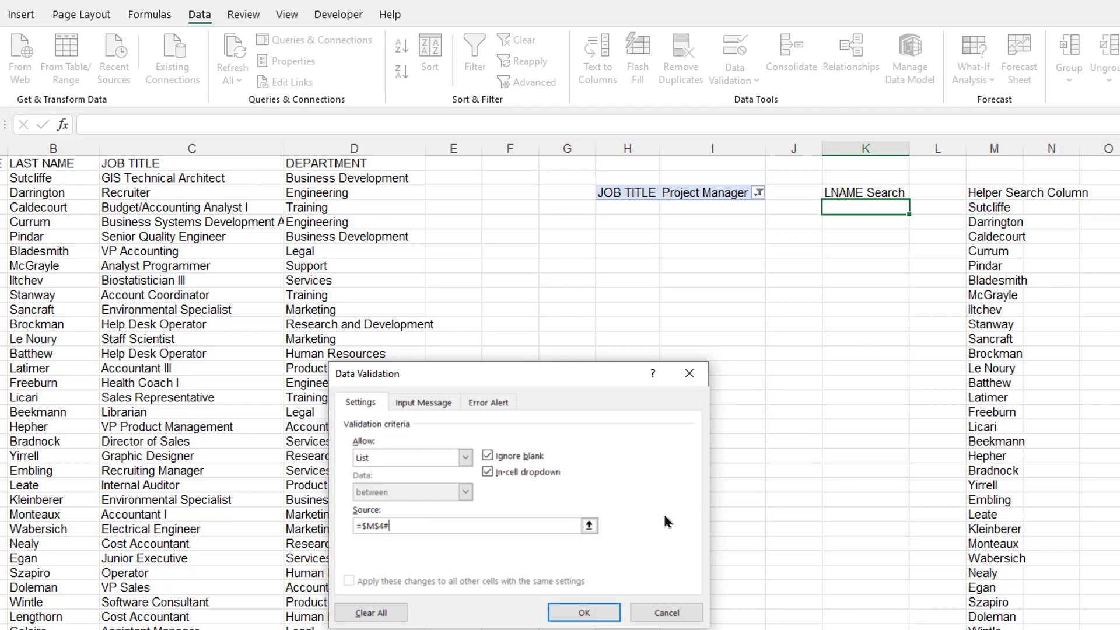
mouse_move(1030, 179)
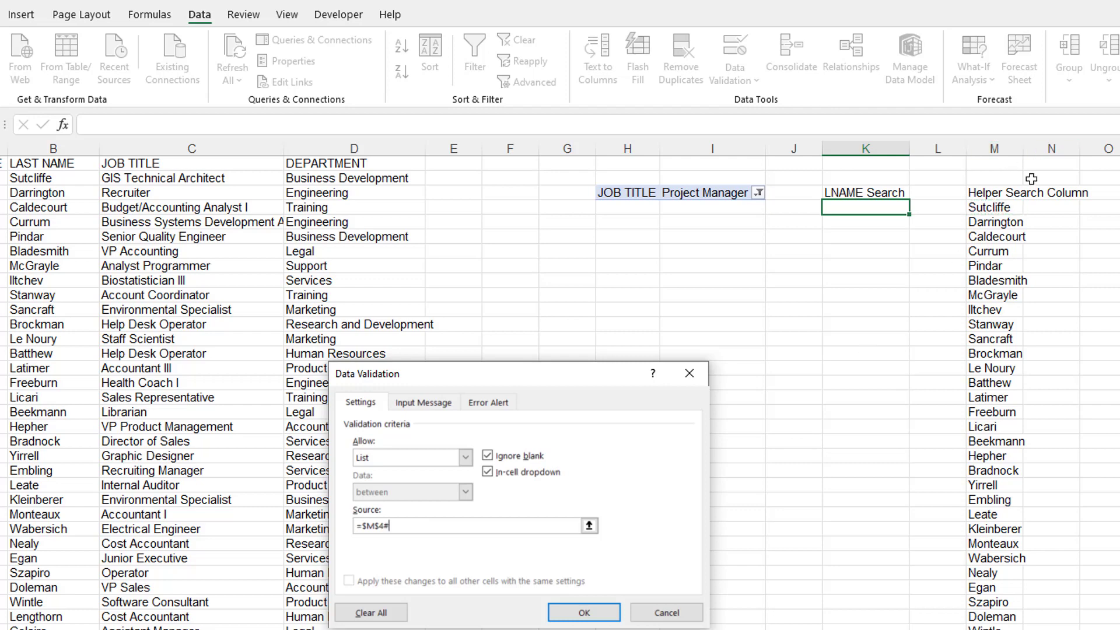
mouse_move(998, 208)
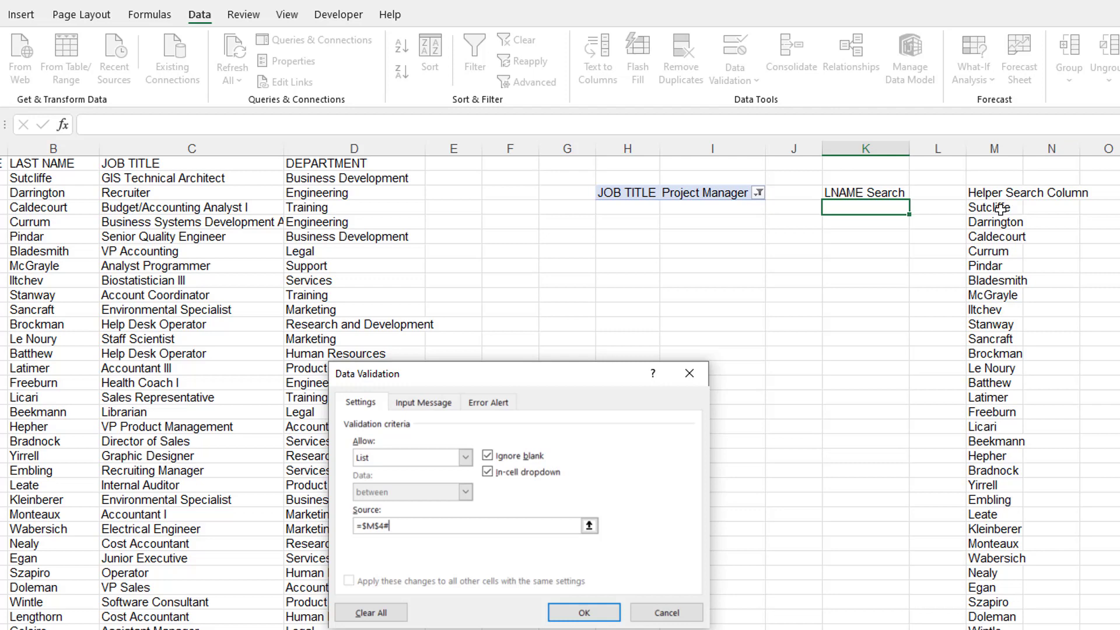
mouse_move(989, 252)
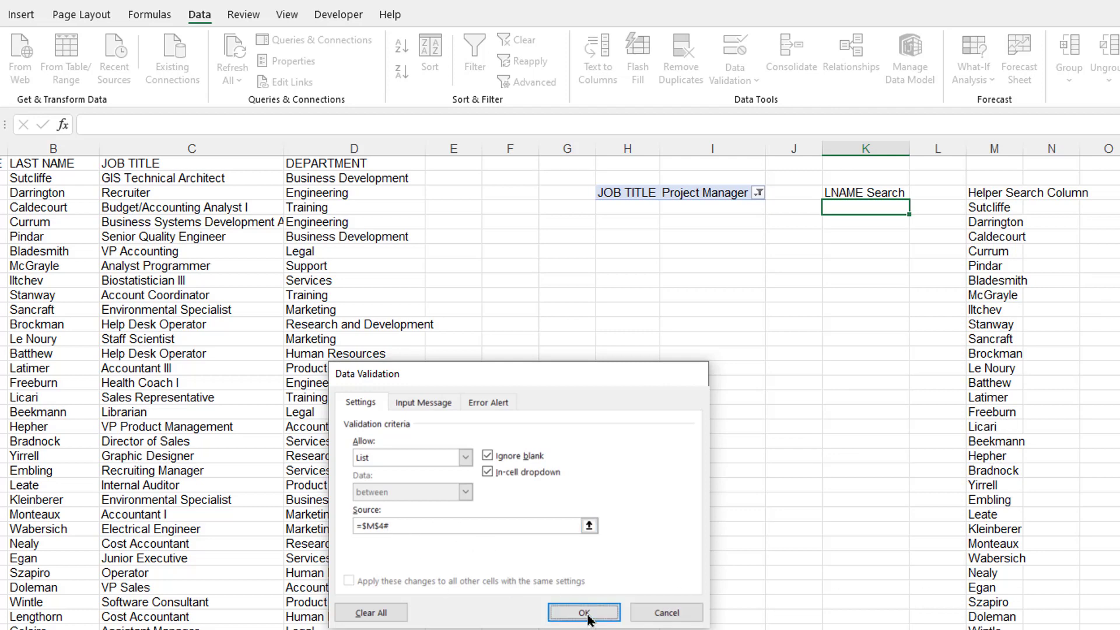
left_click(583, 612)
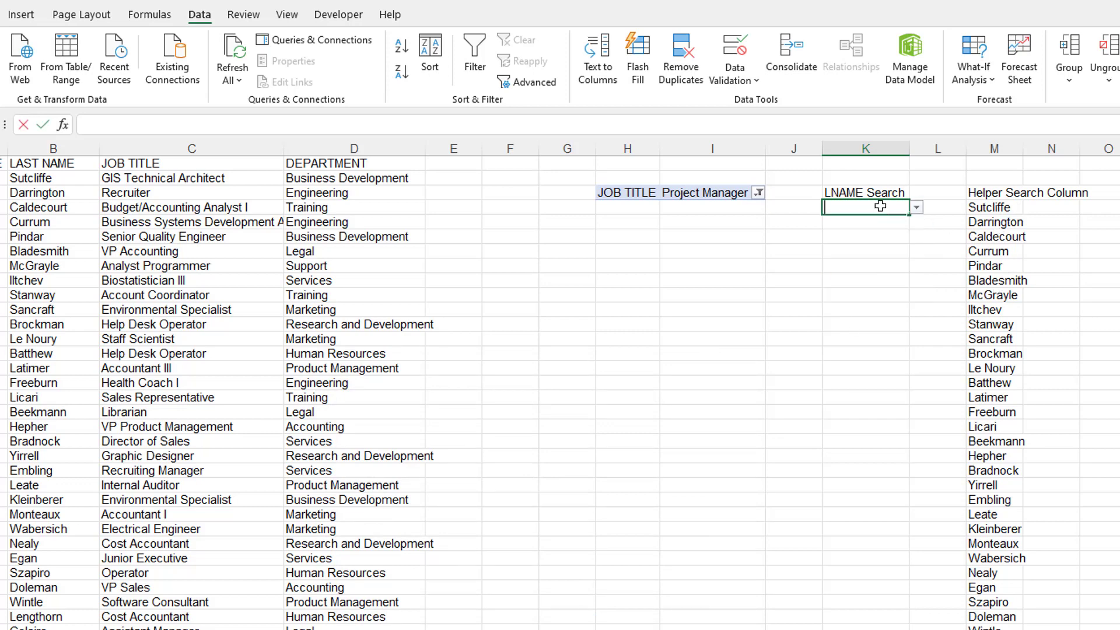
Step: Turn off K4's 'Show error alert after invalid data' so free-typed search text is accepted
type("at")
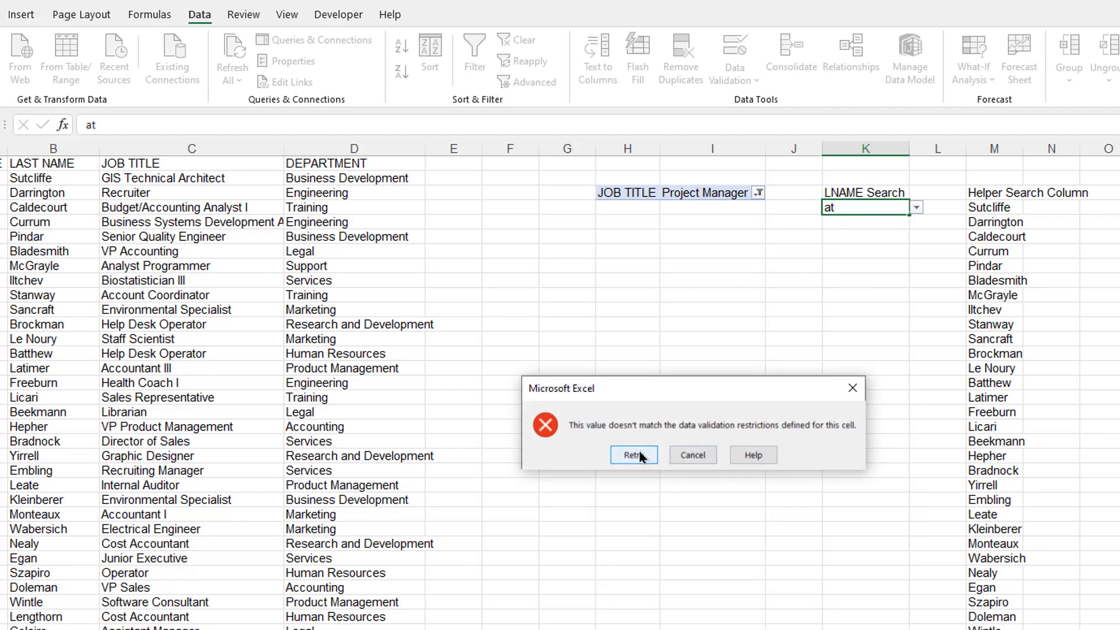
left_click(691, 453)
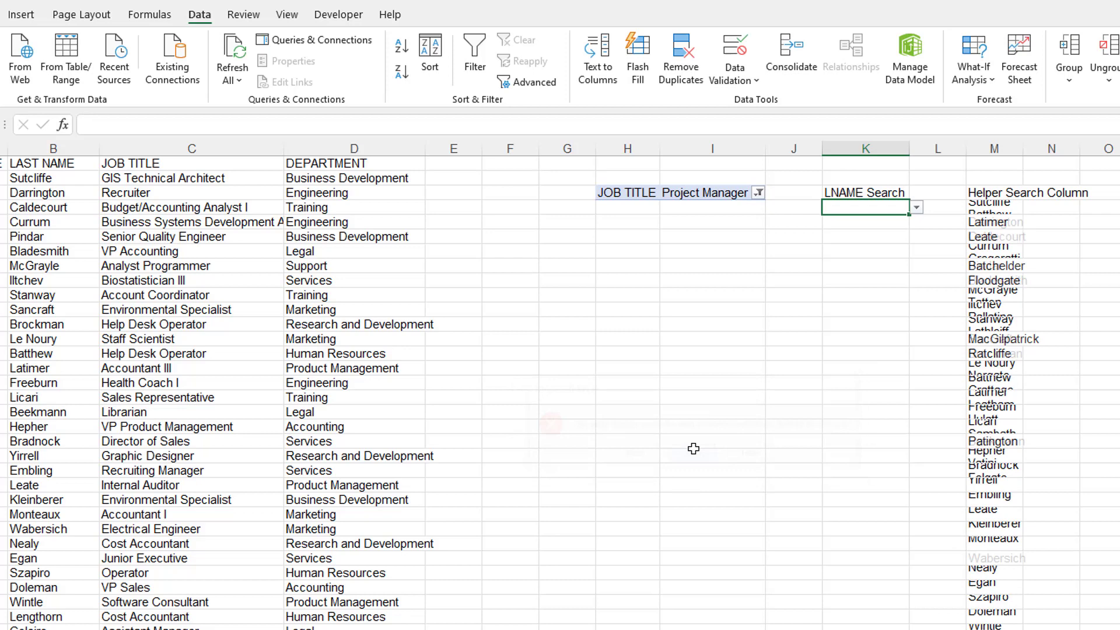
left_click(733, 57)
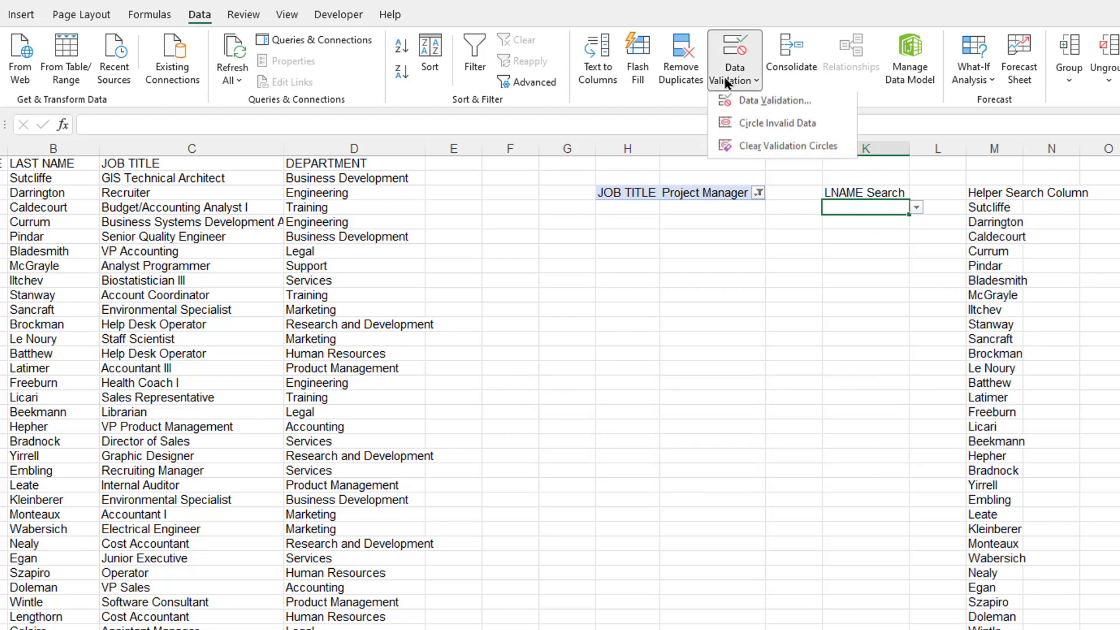
left_click(773, 100)
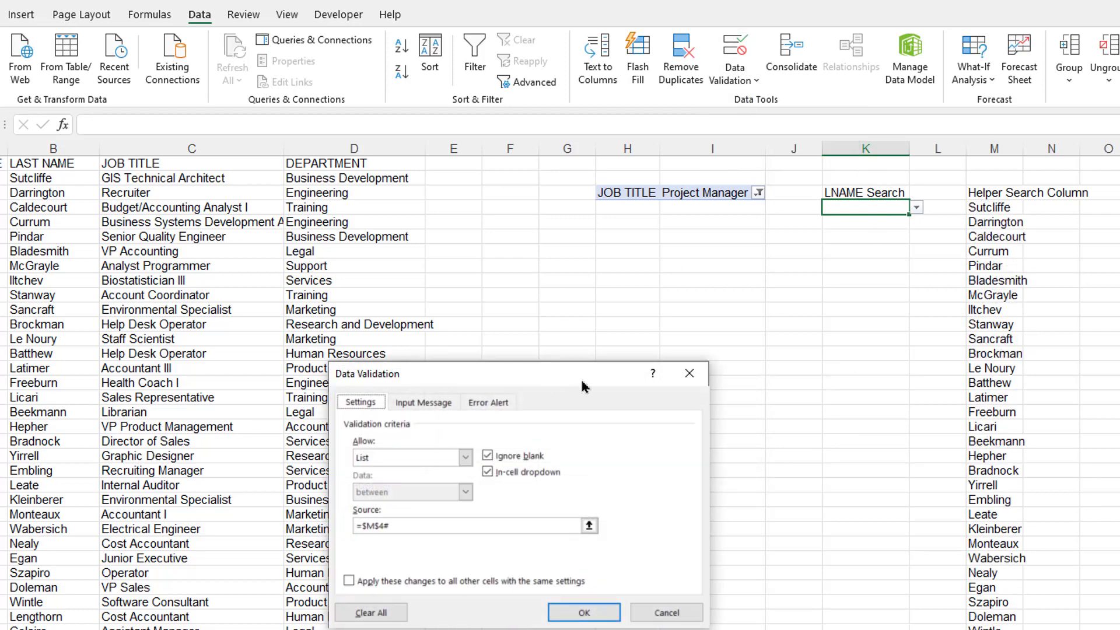
left_click(487, 401)
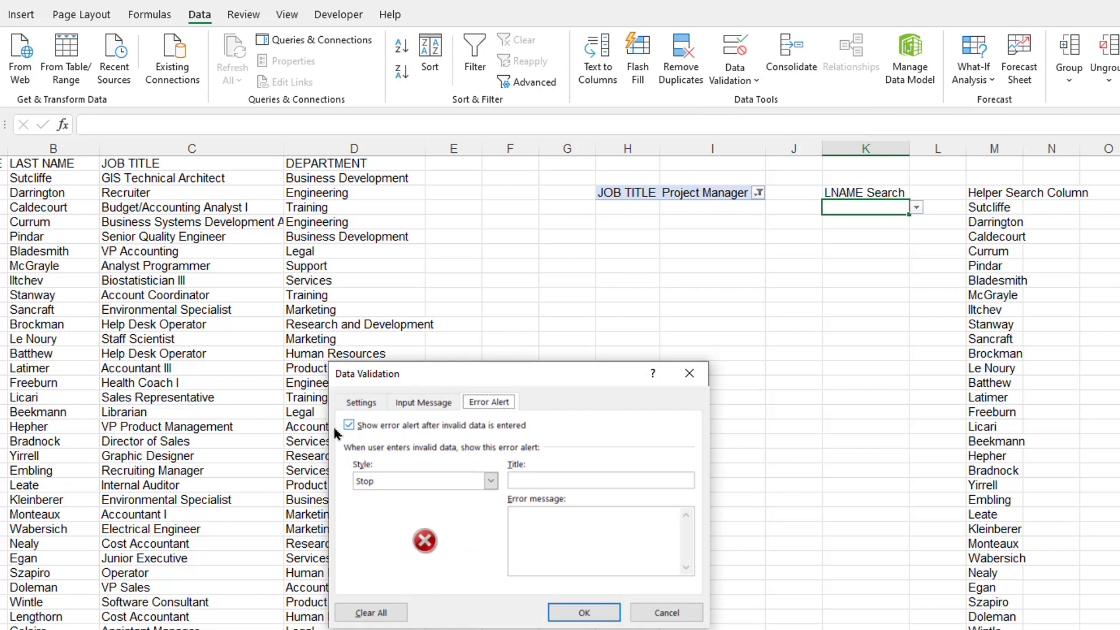
left_click(348, 424)
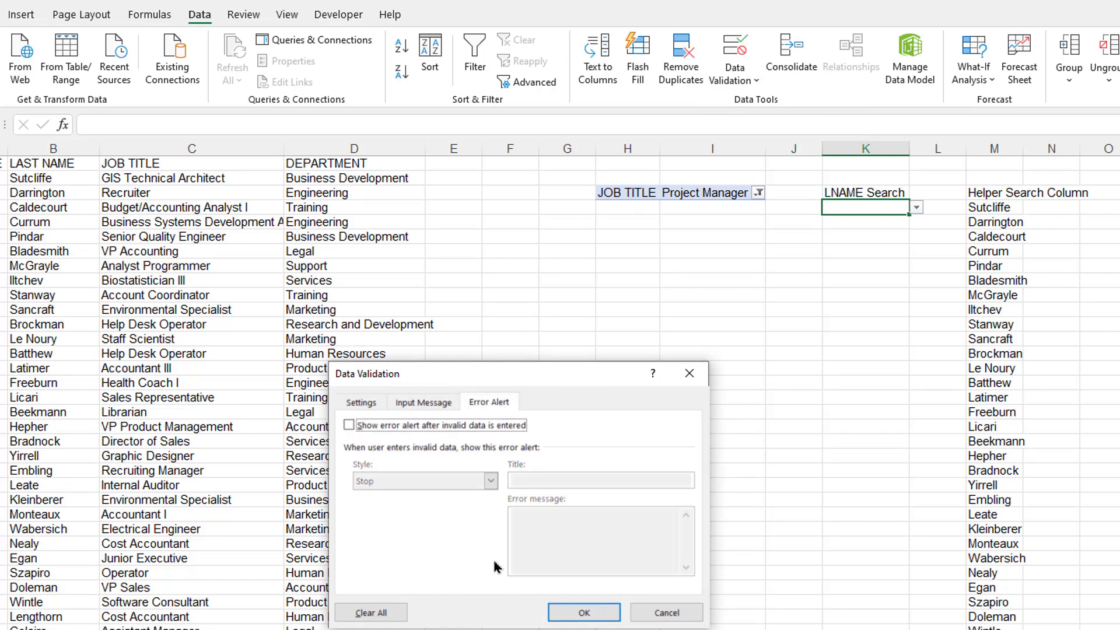
left_click(583, 612)
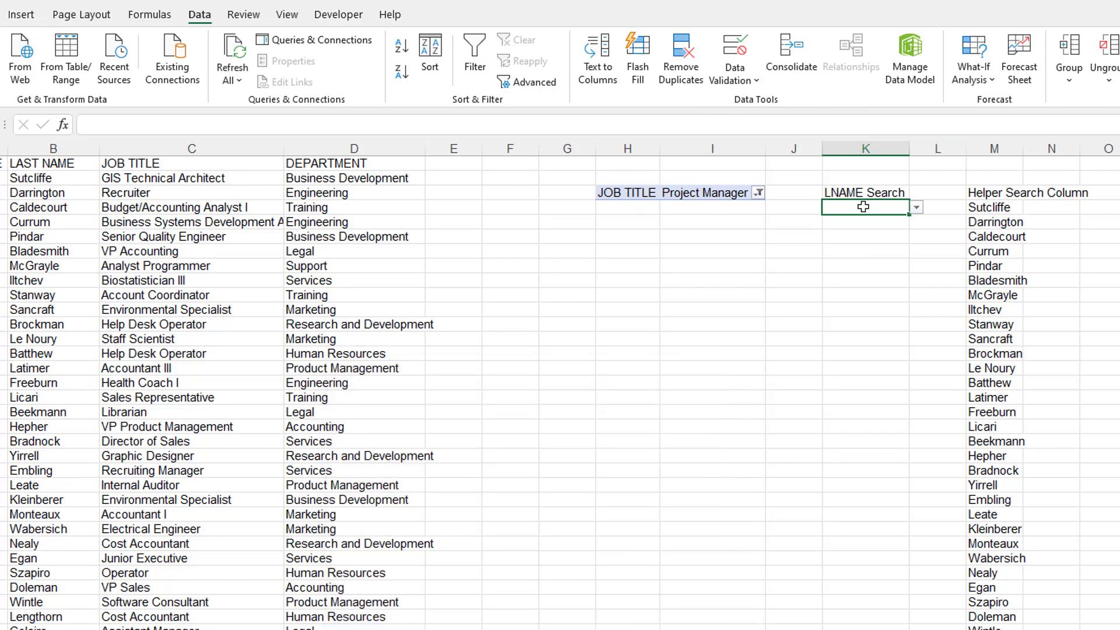
Step: Search 'at' in K4 and show the dropdown narrowed to matches like Batthew and Latimer
type("at")
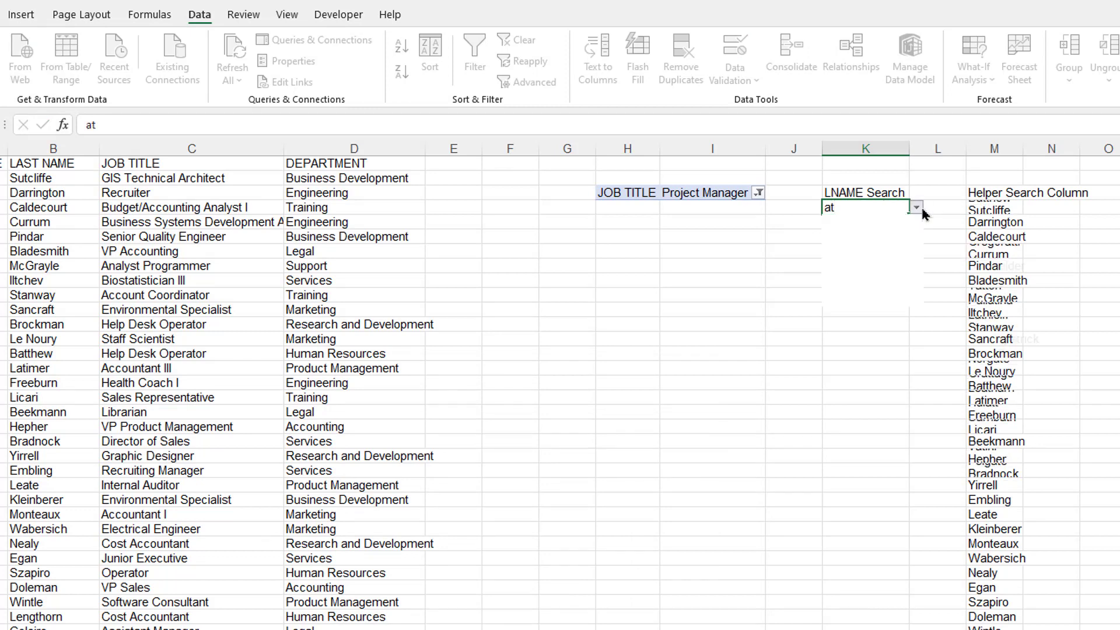
left_click(917, 207)
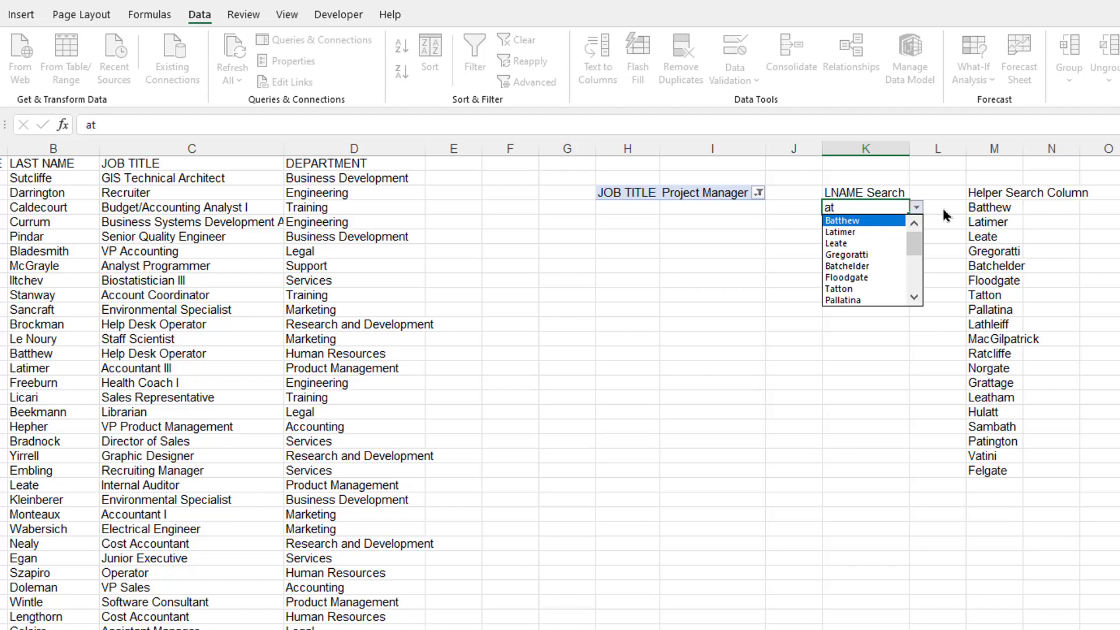
mouse_move(930, 255)
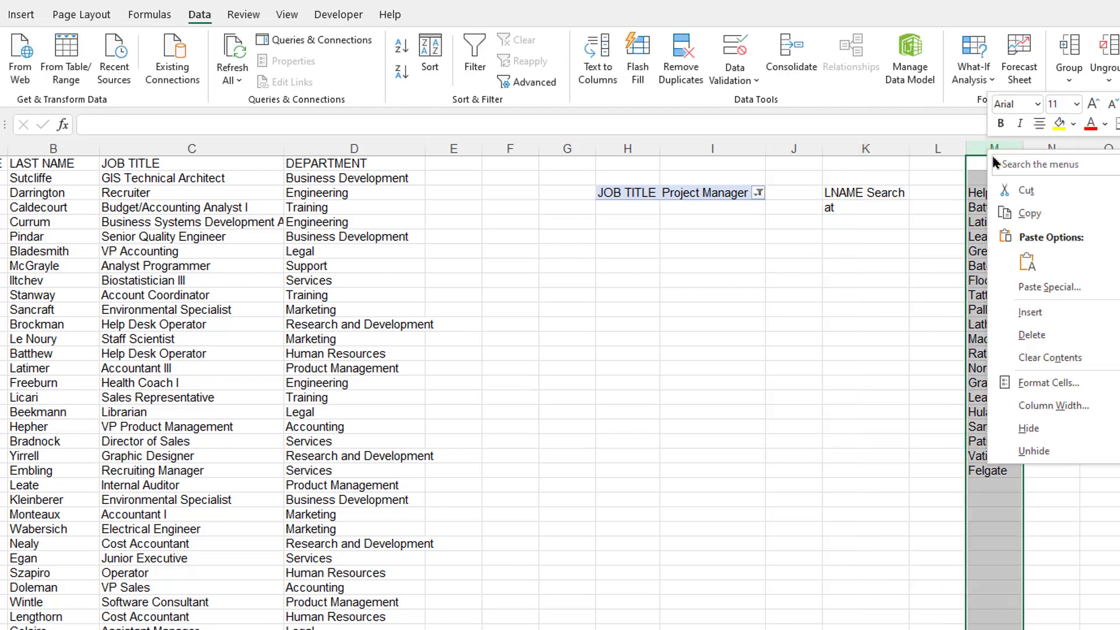
mouse_move(1032, 335)
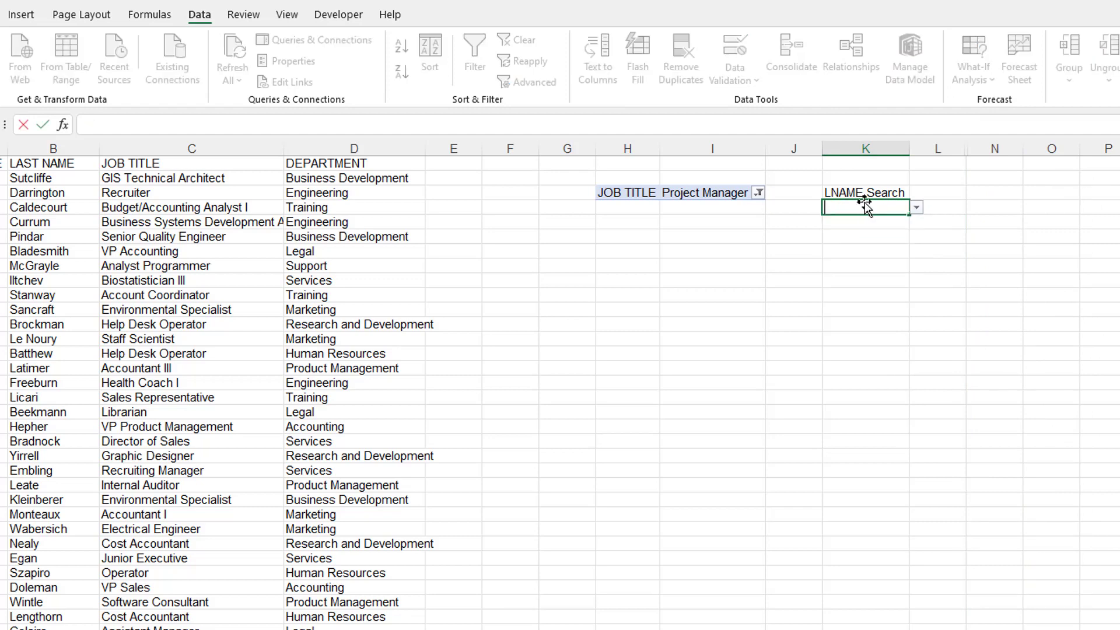
Step: Search 'zzzz' in K4 and reveal helper column M showing the FILTER formula returning 'No Data'
type("zzzz")
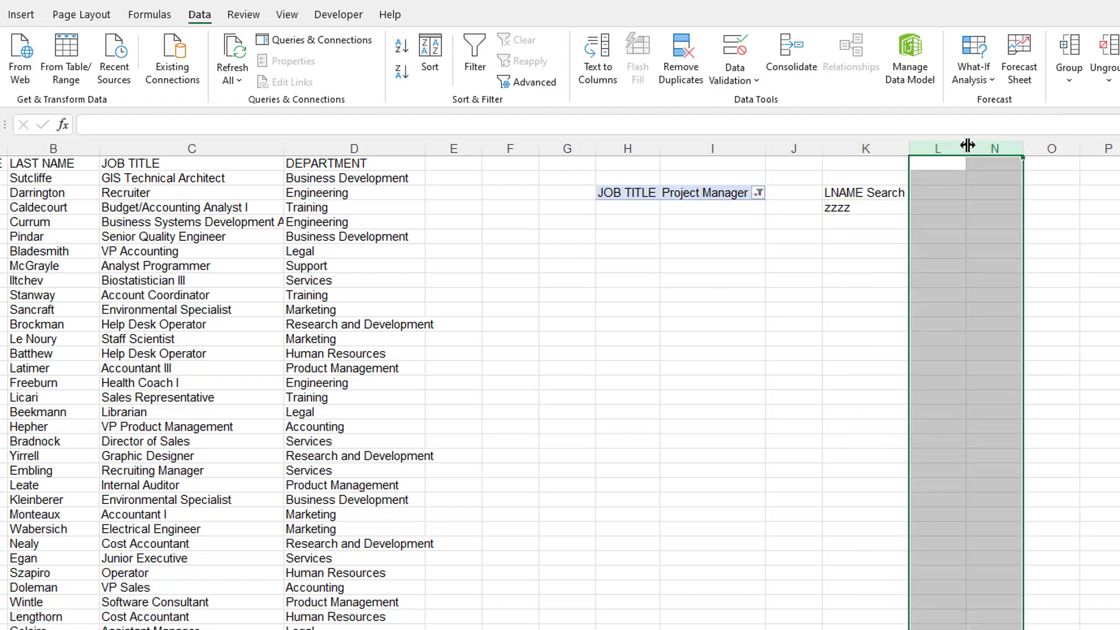
left_click(1028, 208)
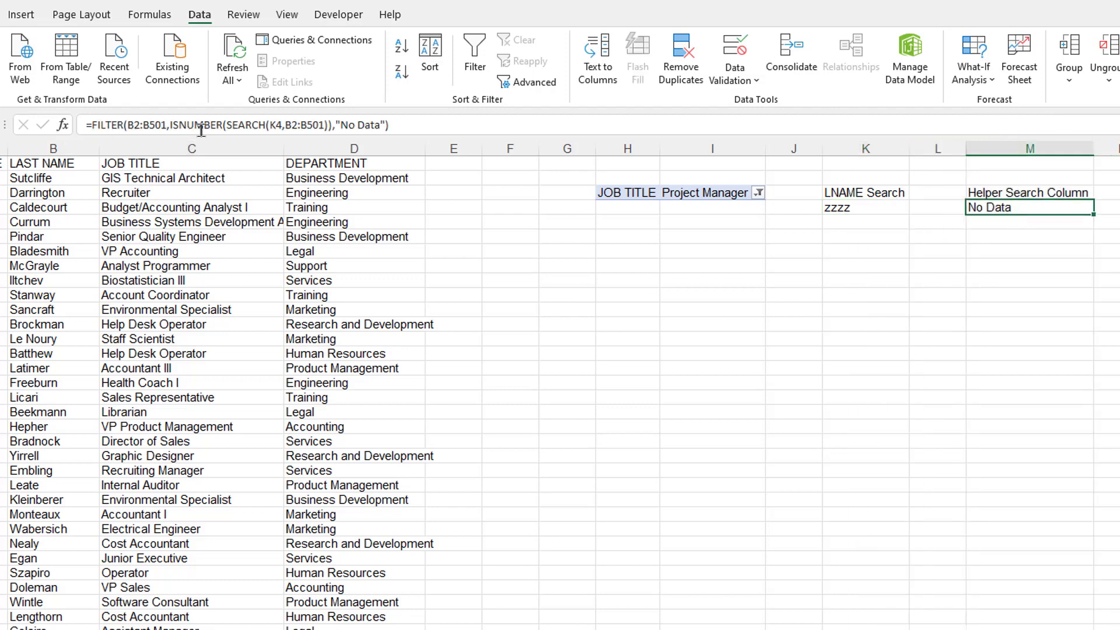
mouse_move(306, 155)
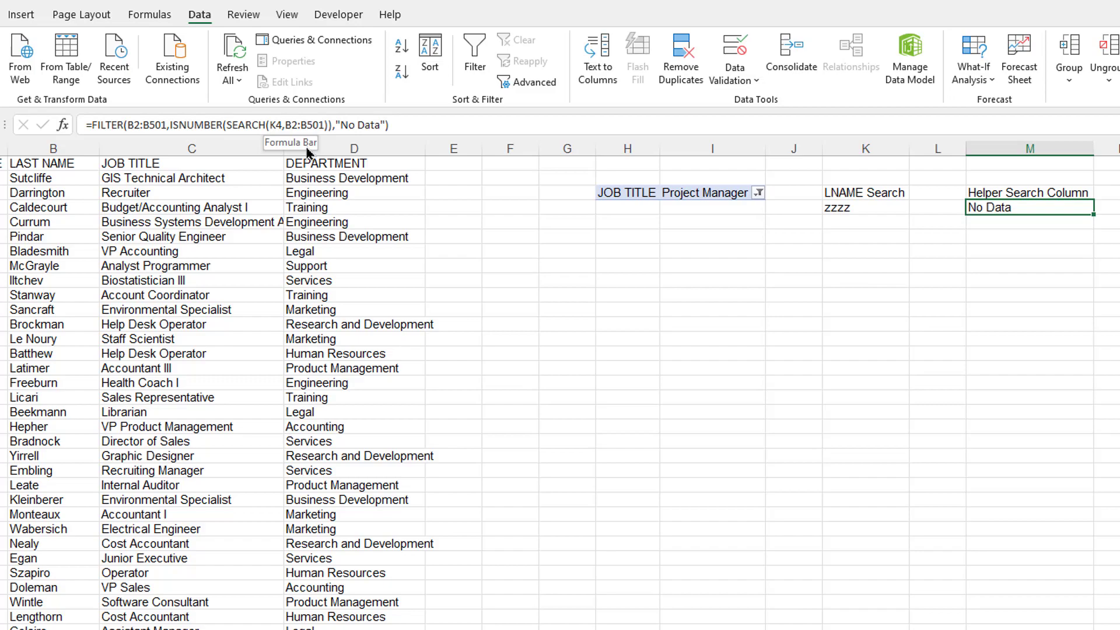
mouse_move(310, 154)
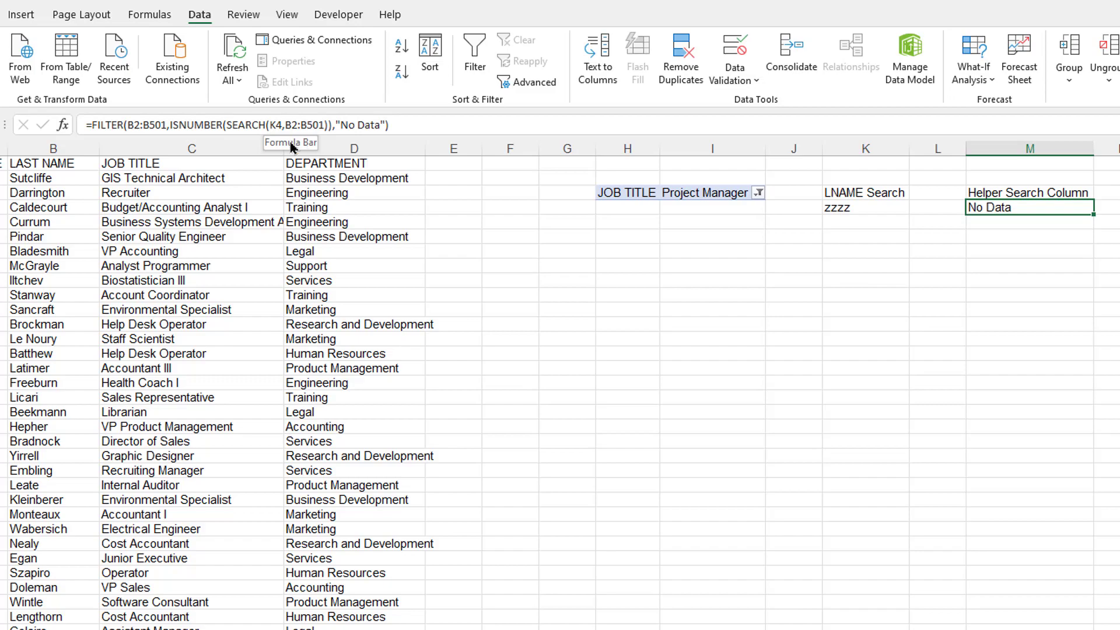